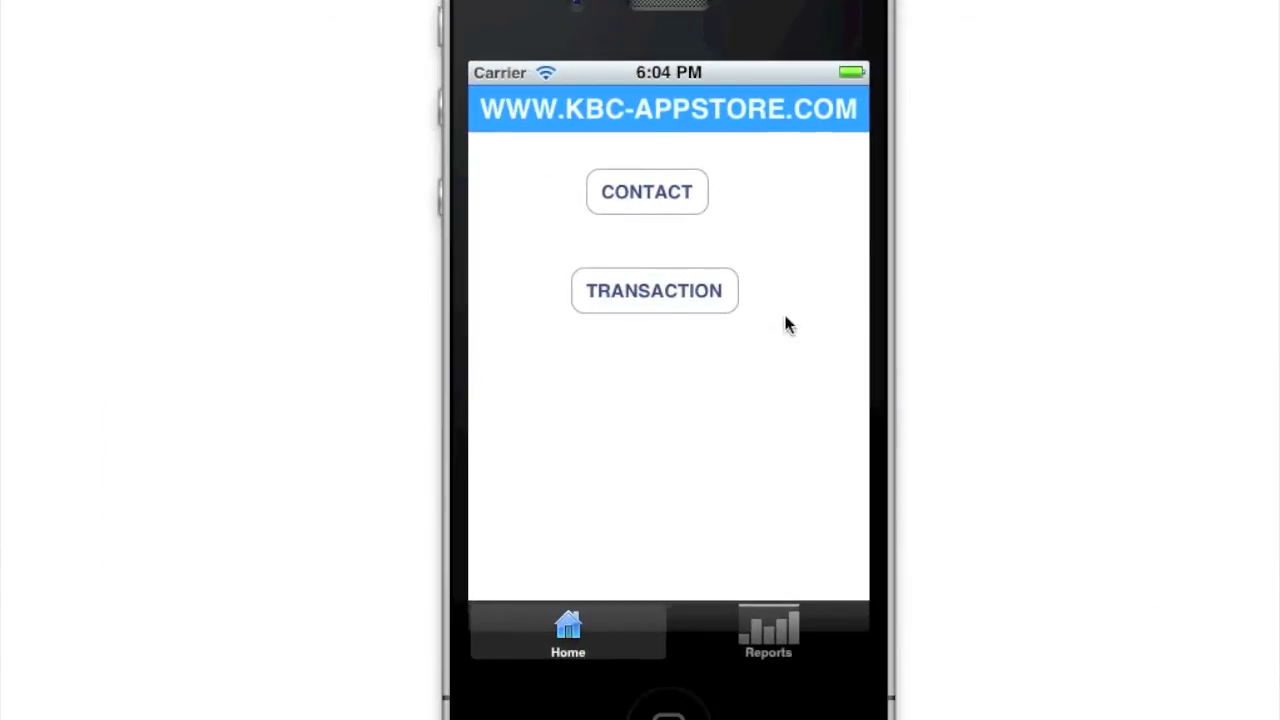
{"action": "left_click", "coordinate": [646, 191]}
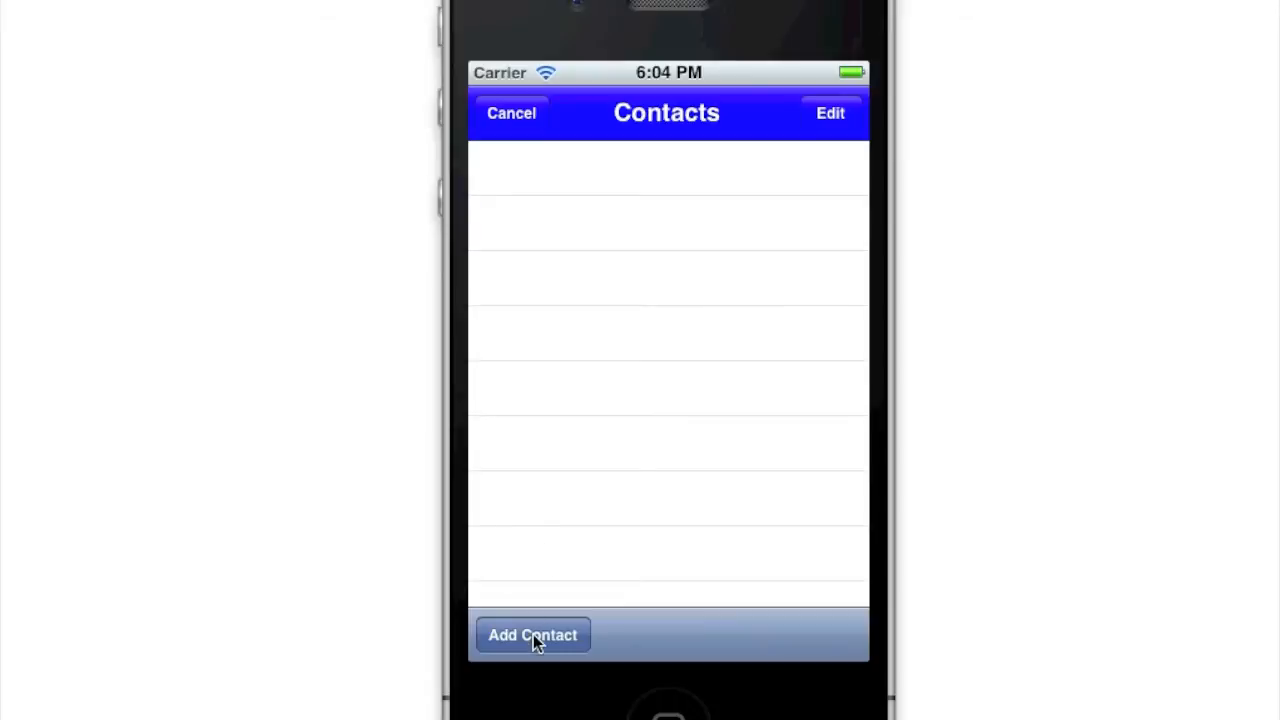
{"action": "left_click", "coordinate": [532, 634]}
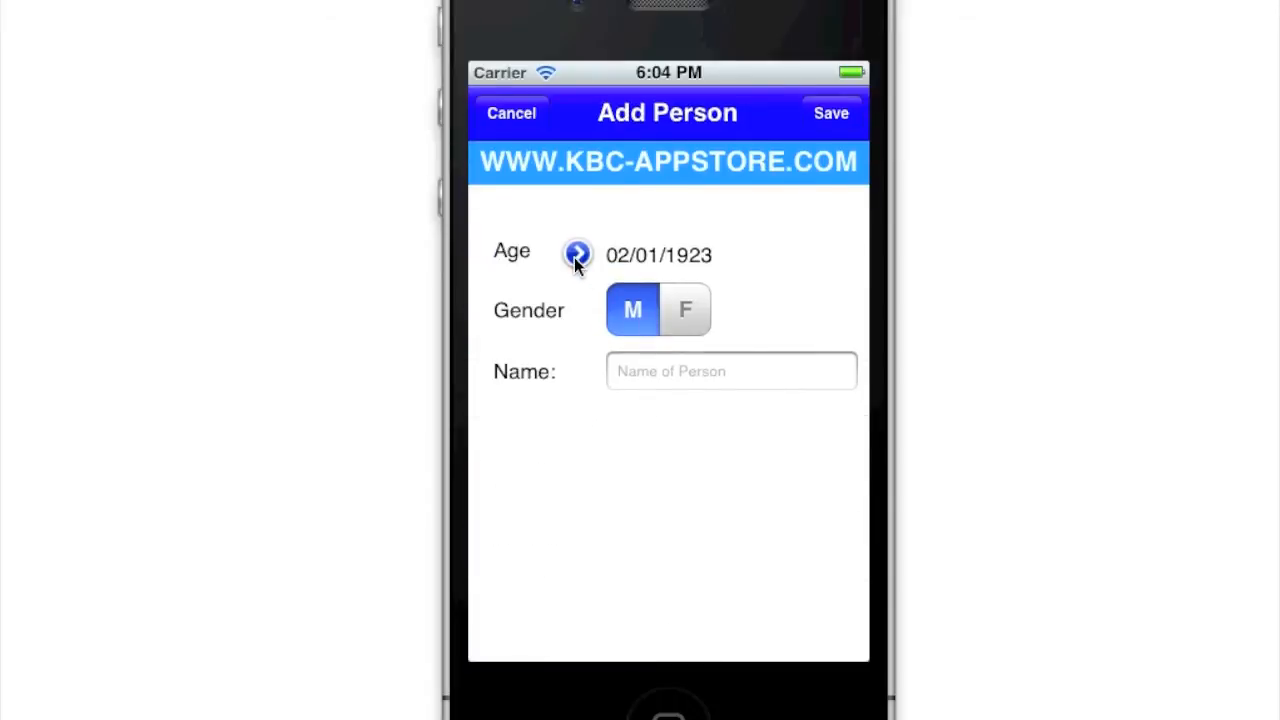
{"action": "left_click", "coordinate": [577, 253]}
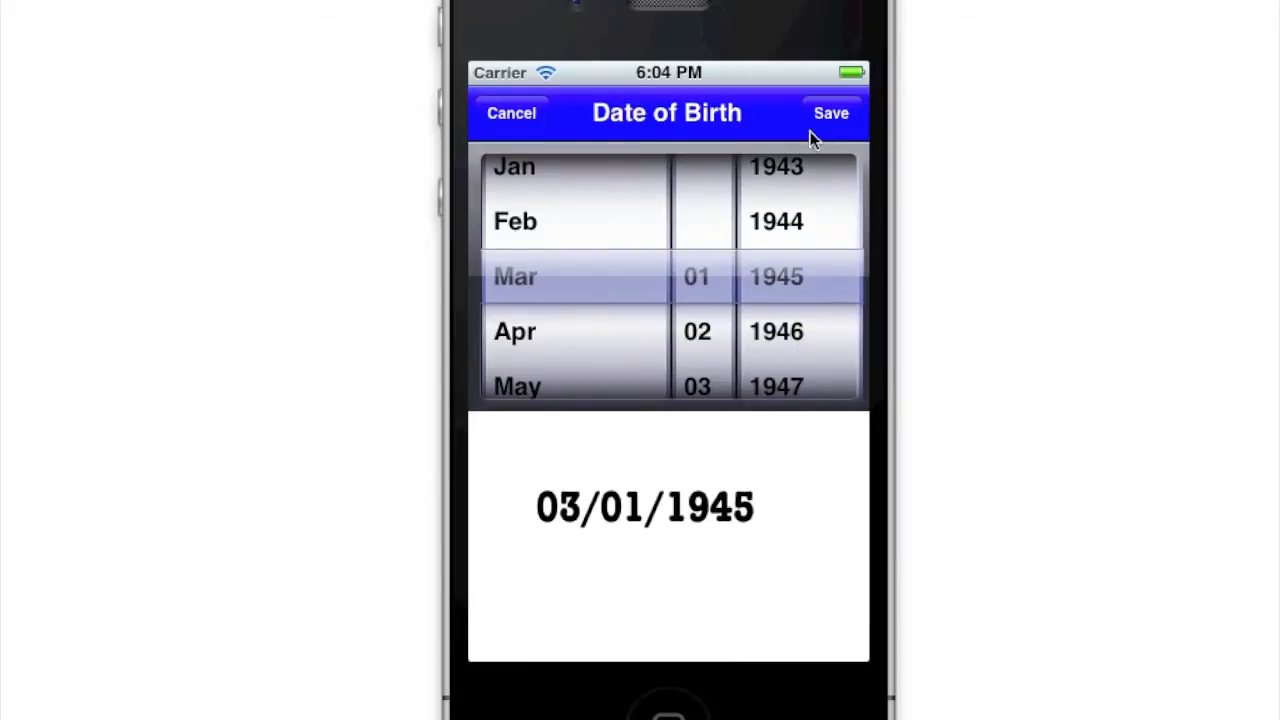
{"action": "left_click", "coordinate": [830, 112]}
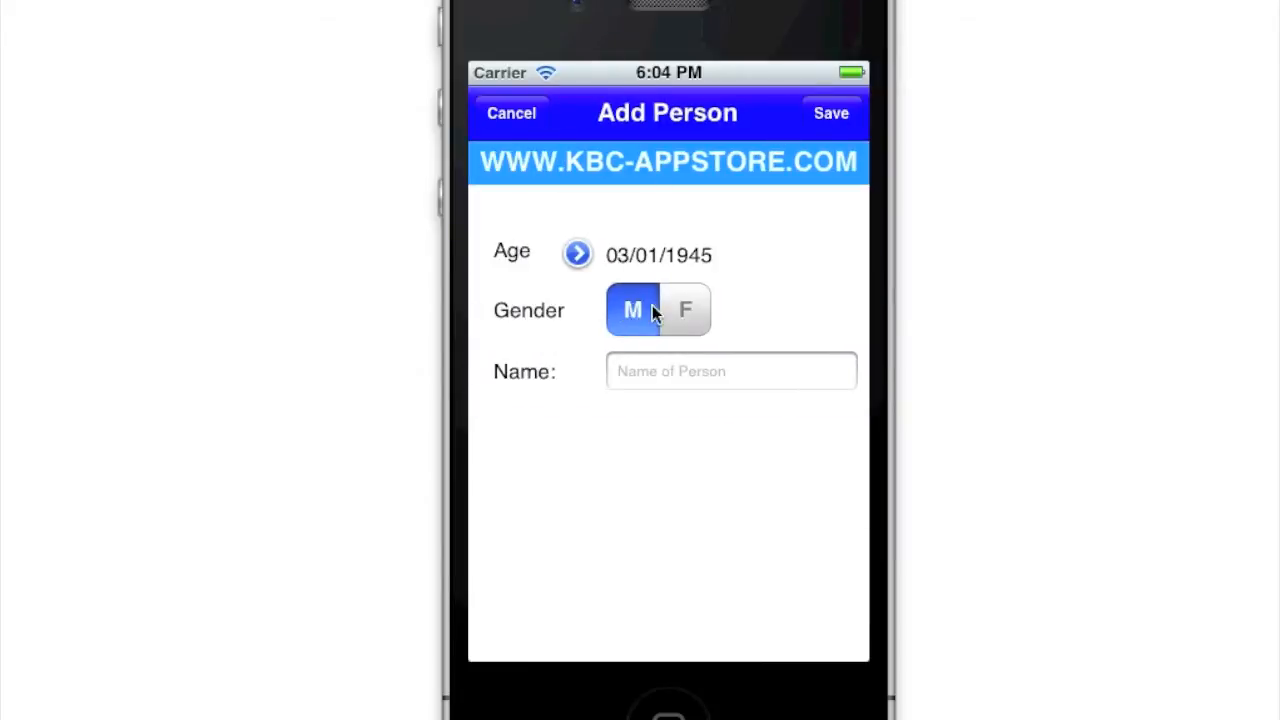
{"action": "left_click", "coordinate": [731, 371]}
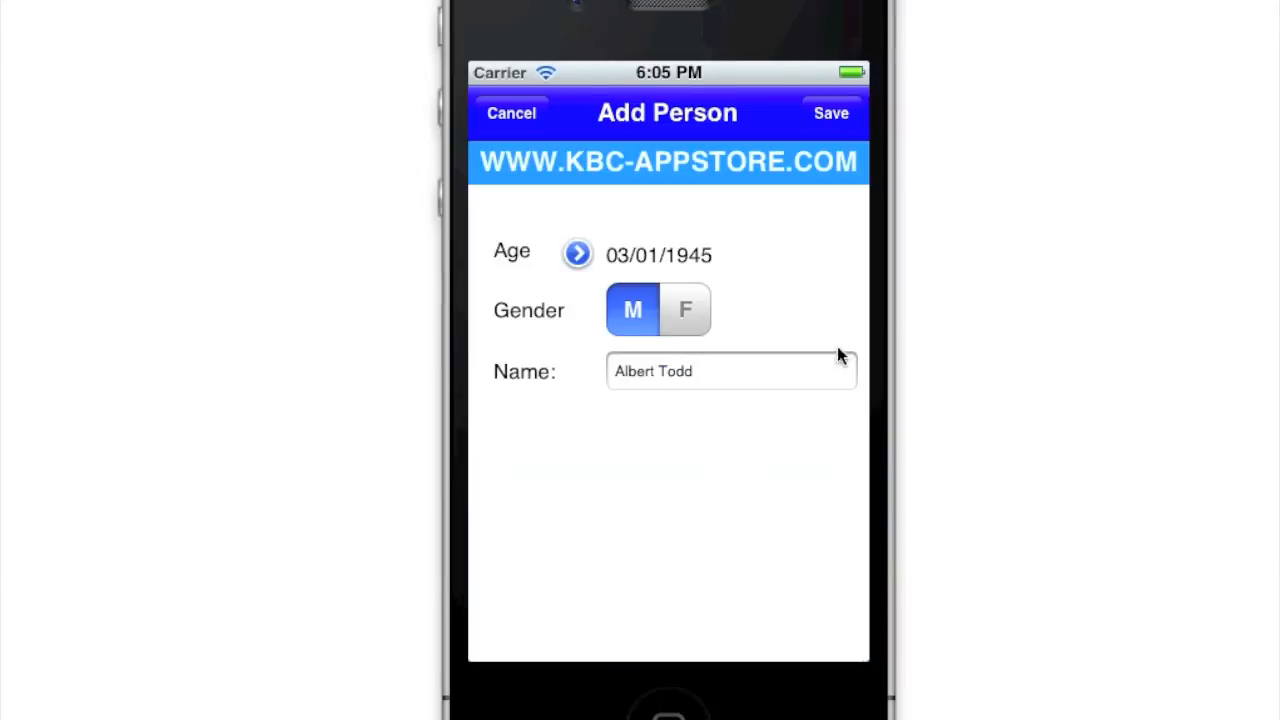
{"action": "left_click", "coordinate": [831, 112]}
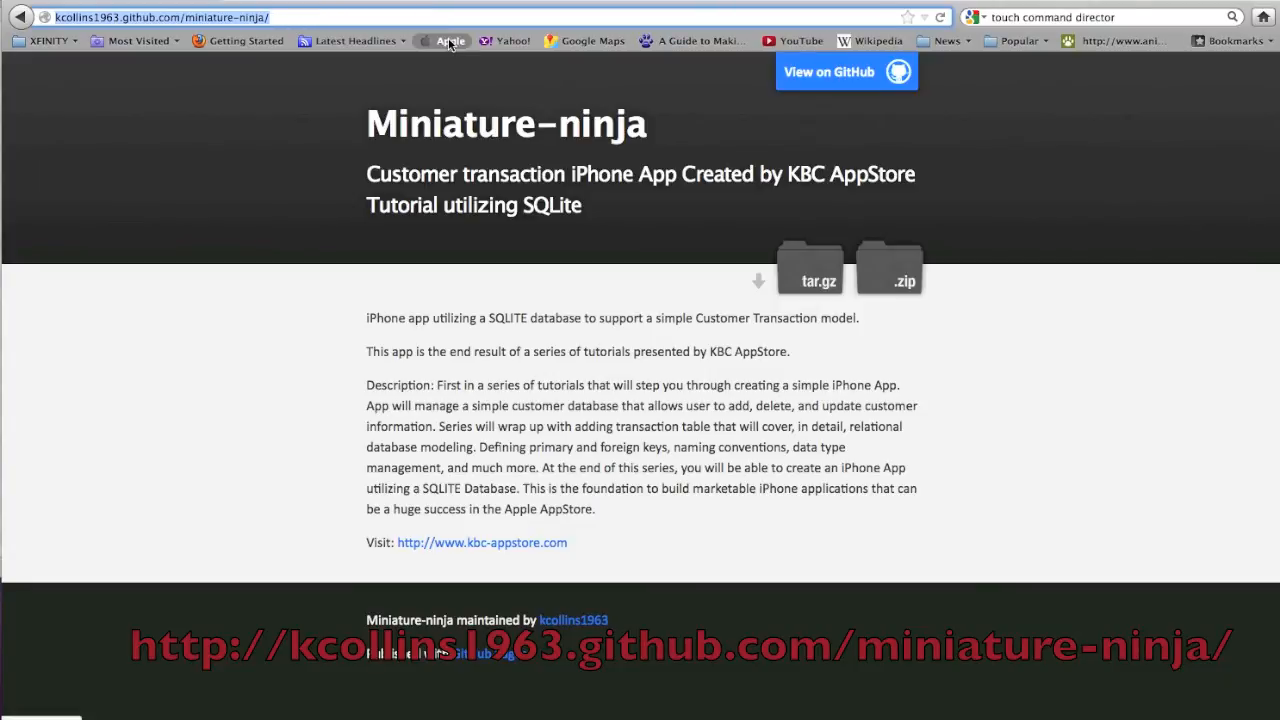
{"action": "mouse_move", "coordinate": [849, 82]}
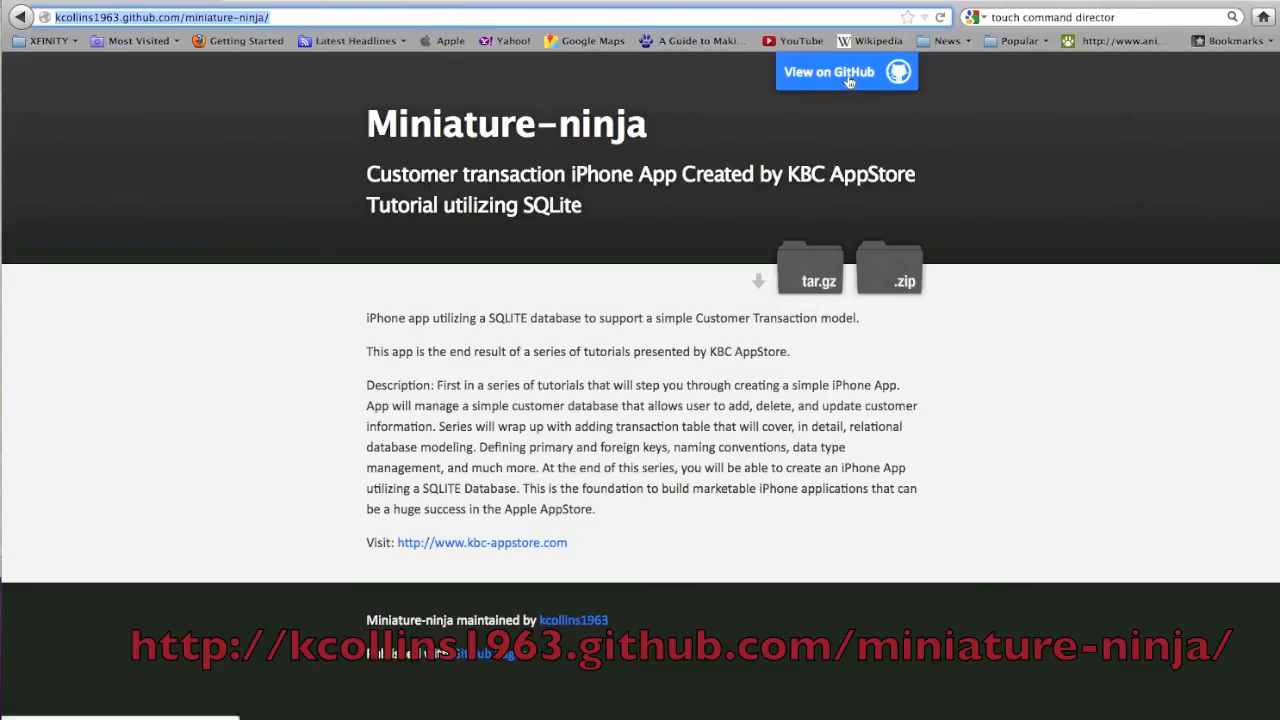
{"action": "mouse_move", "coordinate": [889, 268]}
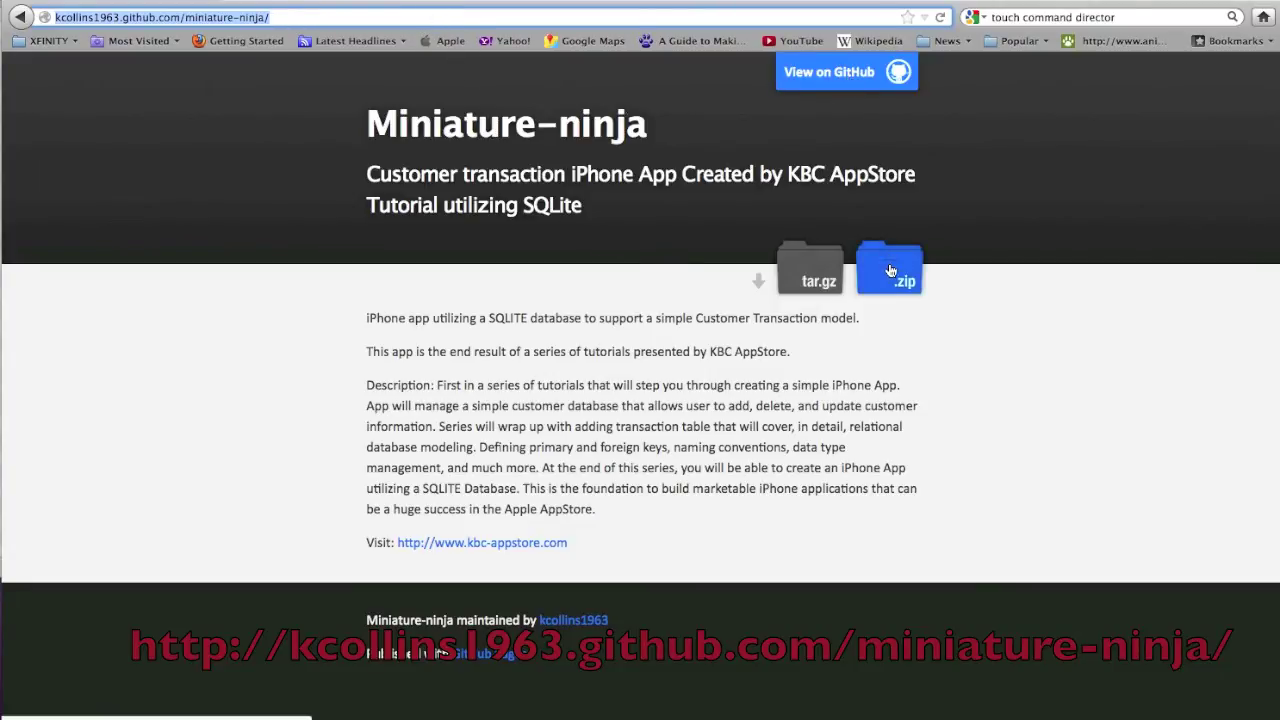
{"action": "mouse_move", "coordinate": [898, 281]}
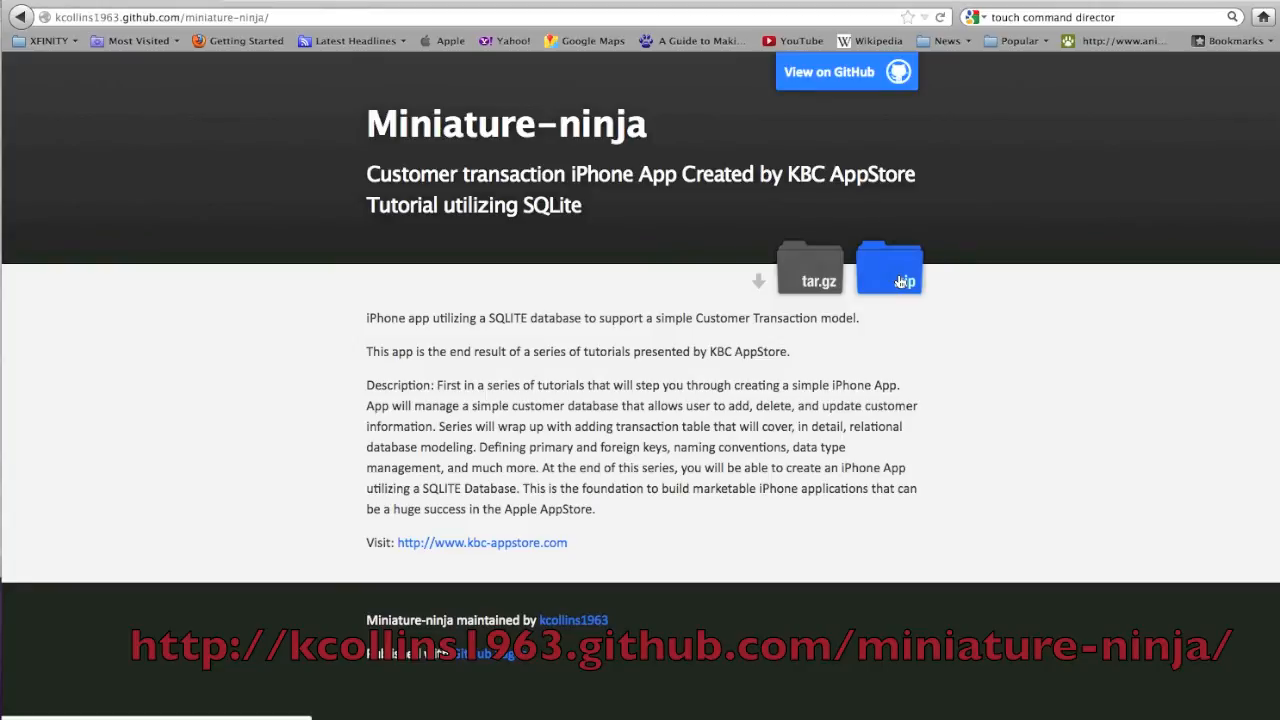
Save the miniature-ninja project's .zip archive and show it in its folder.
{"action": "left_click", "coordinate": [888, 270]}
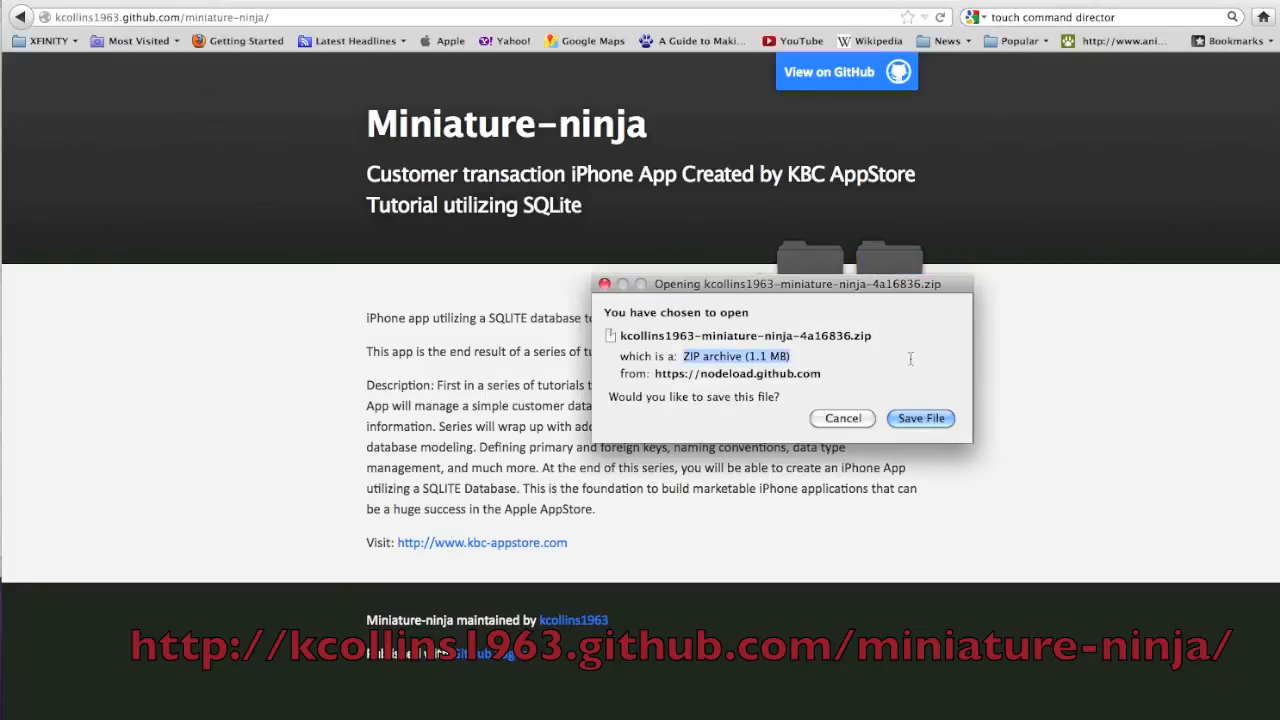
{"action": "left_click", "coordinate": [920, 418]}
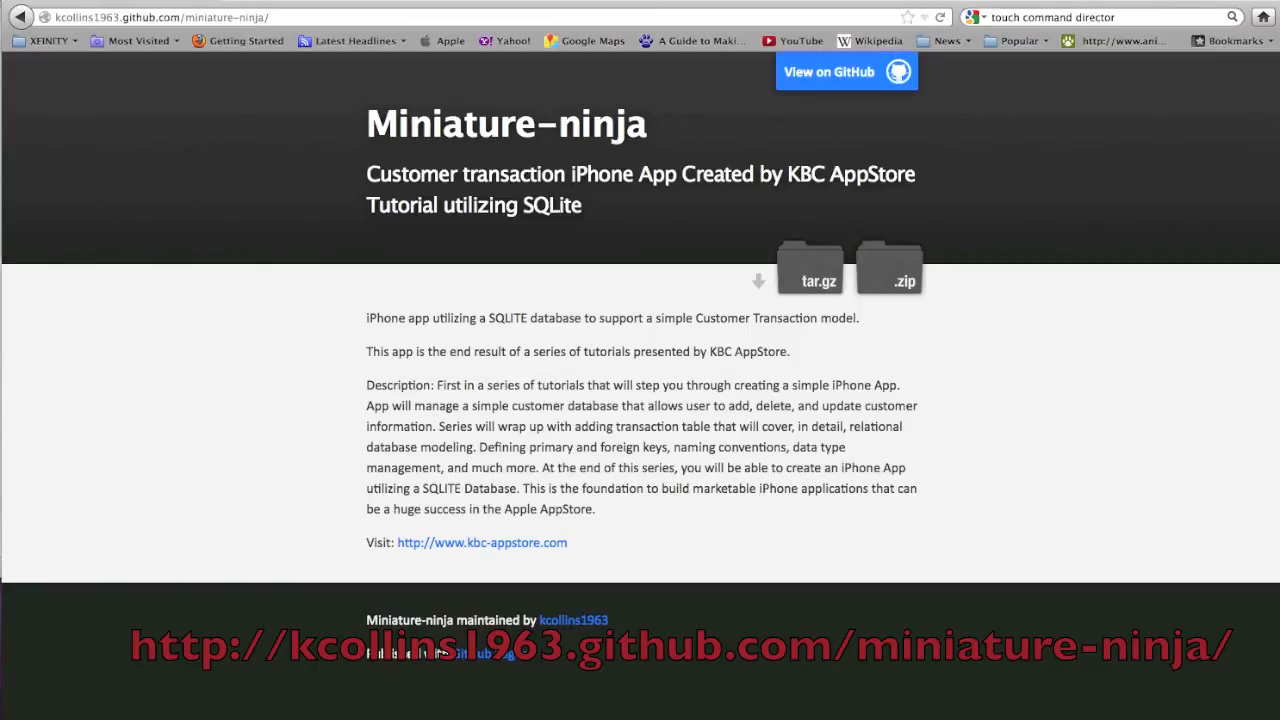
{"action": "left_click", "coordinate": [888, 267]}
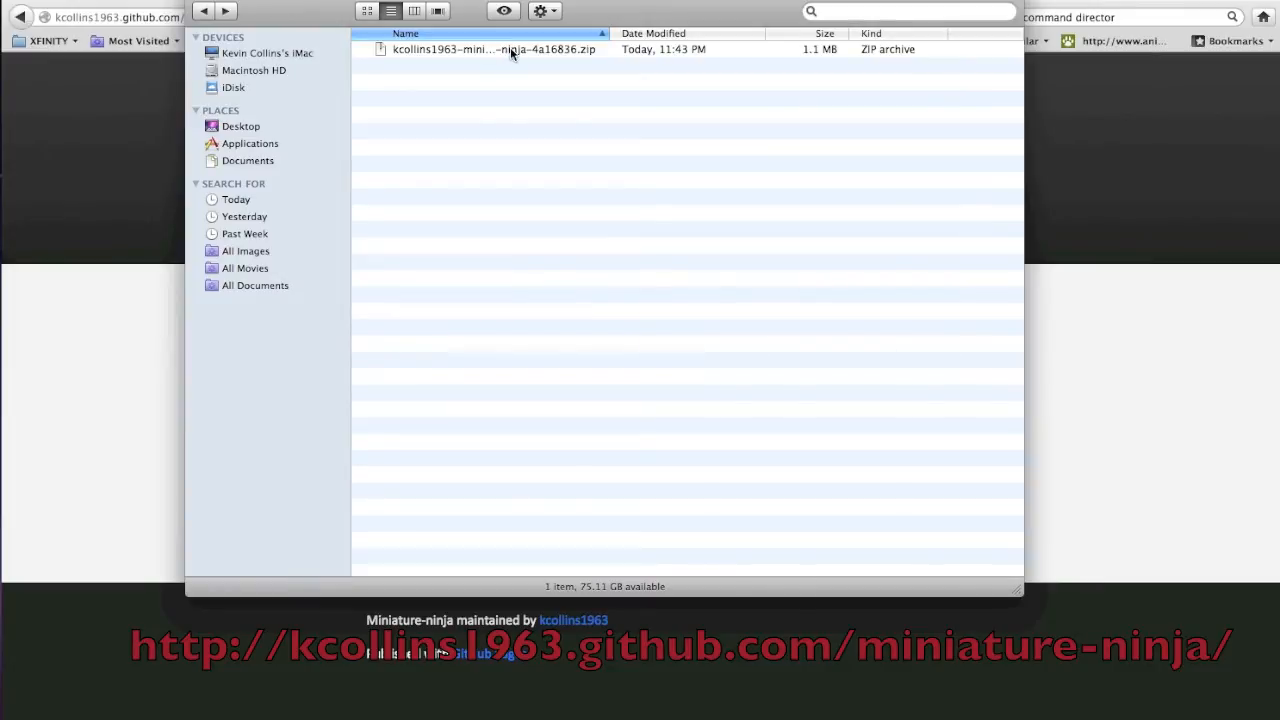
Extract the downloaded zip and open Customer.xcodeproj from the new folder in Xcode.
{"action": "double_click", "coordinate": [509, 55]}
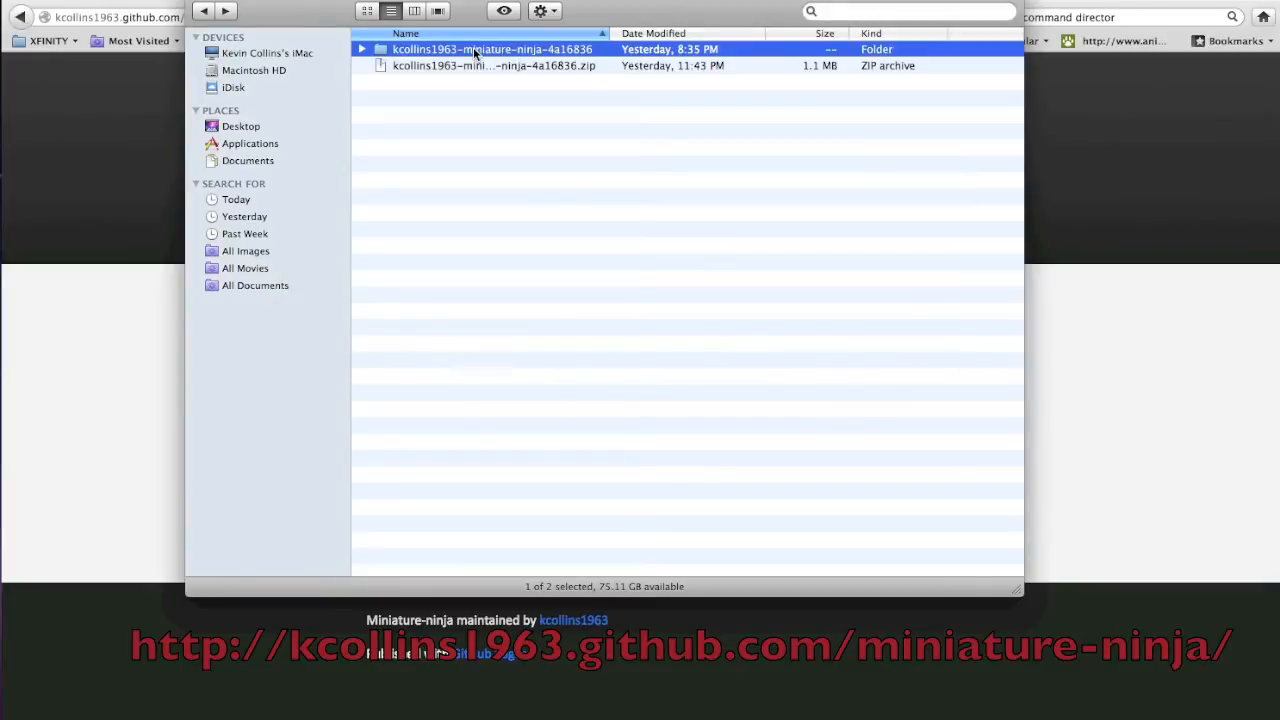
{"action": "double_click", "coordinate": [480, 48]}
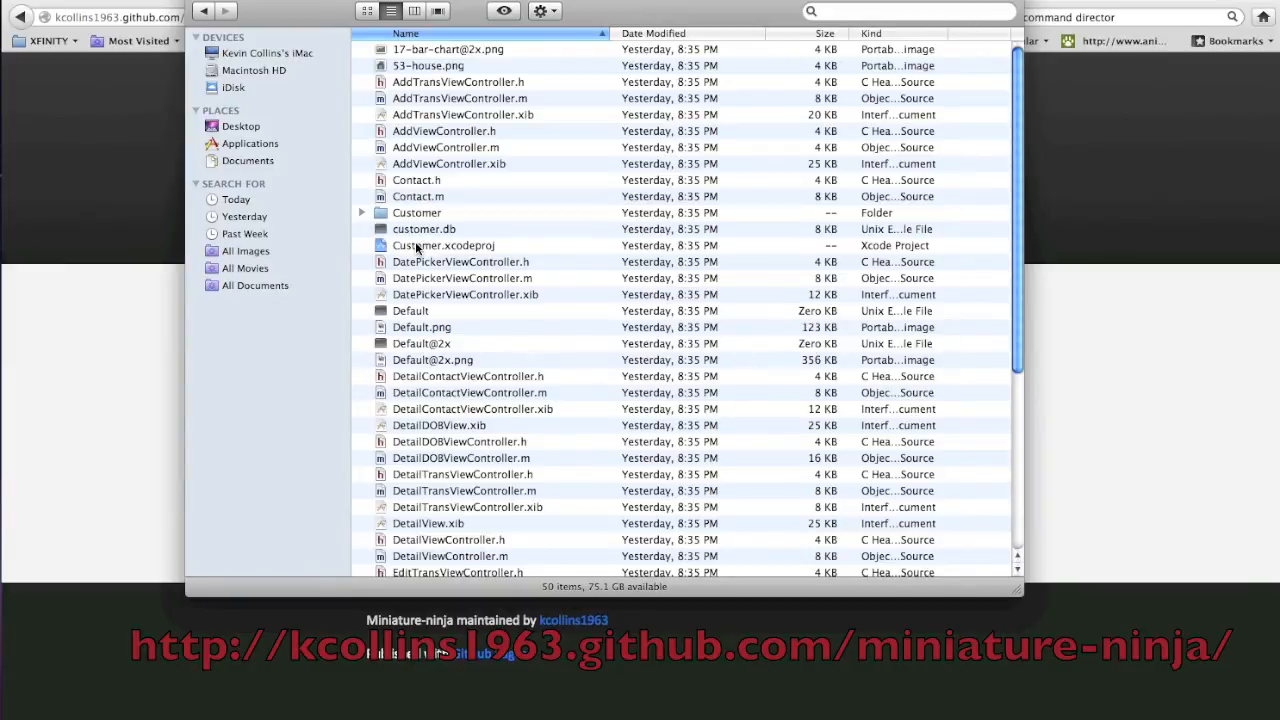
{"action": "left_click", "coordinate": [443, 245]}
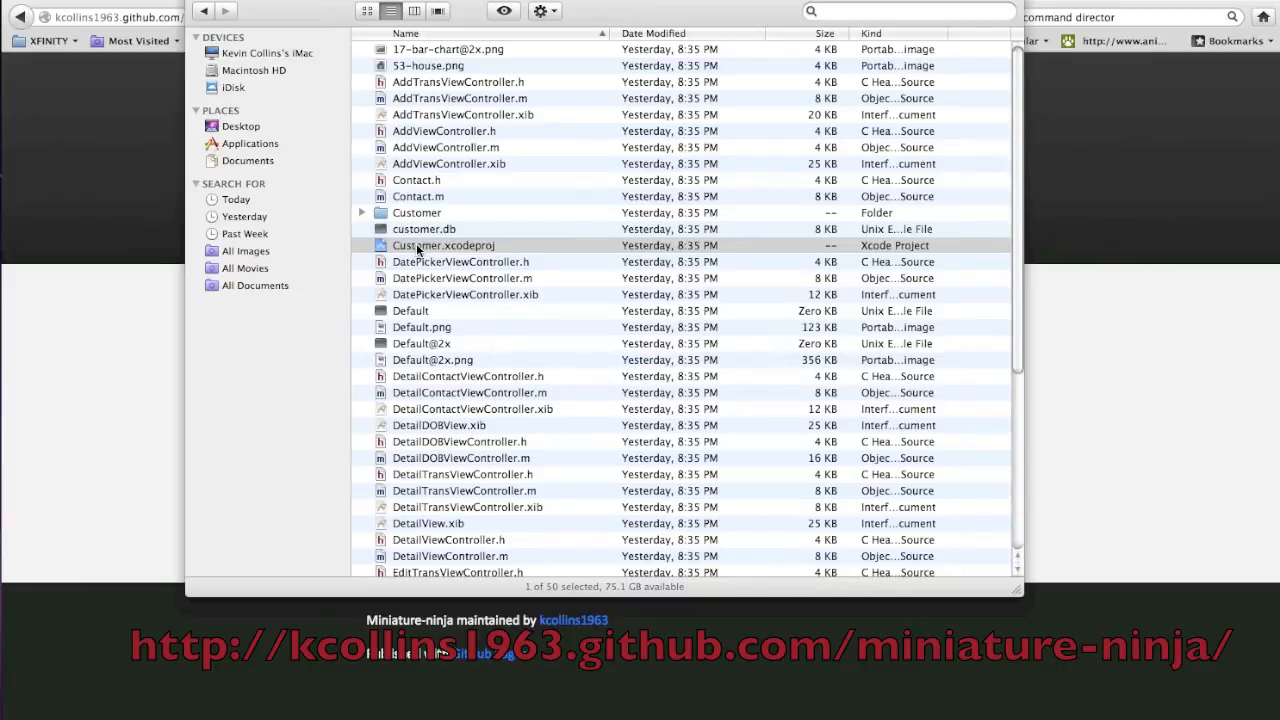
{"action": "double_click", "coordinate": [471, 245]}
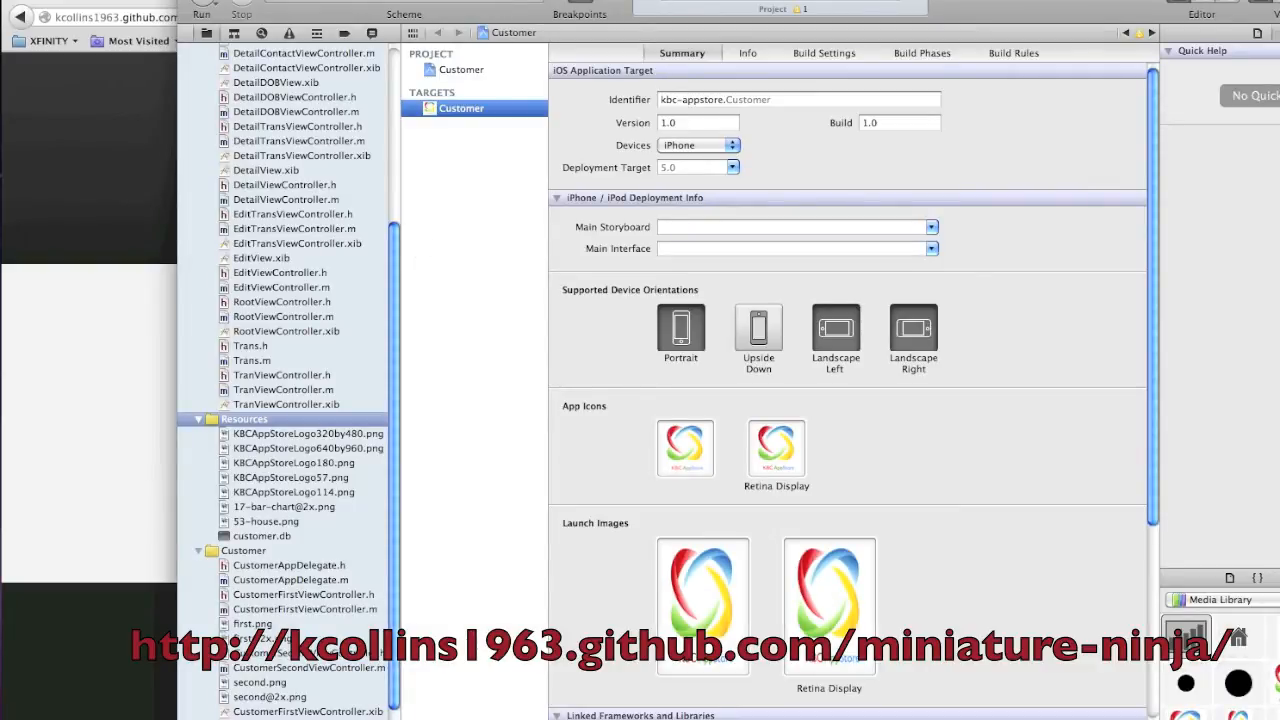
Select iPhone 5.0 Simulator as the Customer scheme's run destination.
{"action": "left_click", "coordinate": [419, 14]}
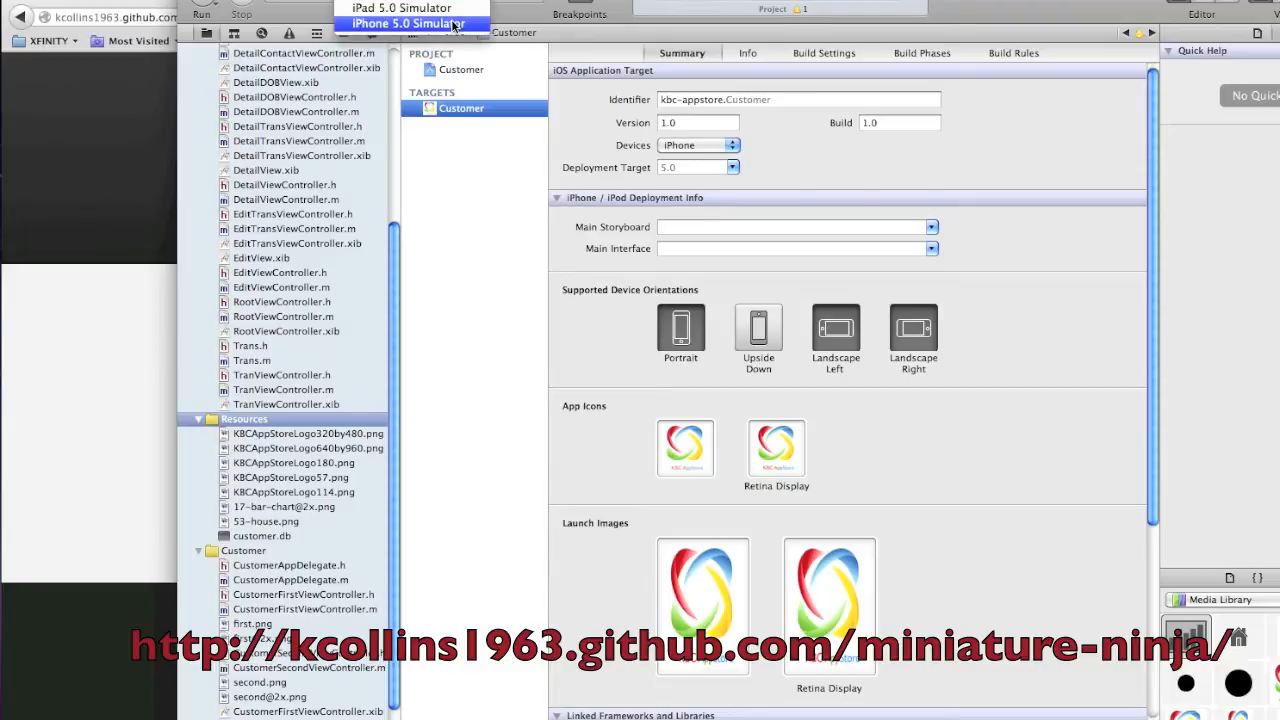
{"action": "left_click", "coordinate": [406, 22]}
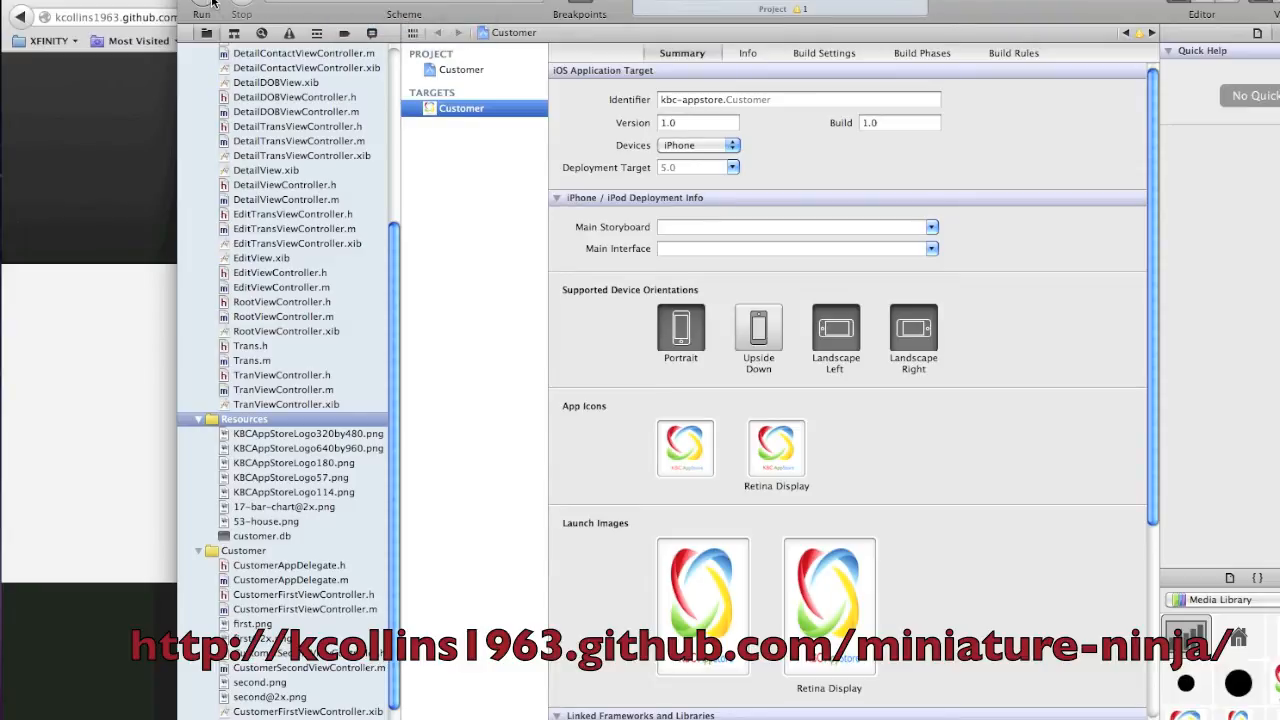
{"action": "mouse_move", "coordinate": [207, 12]}
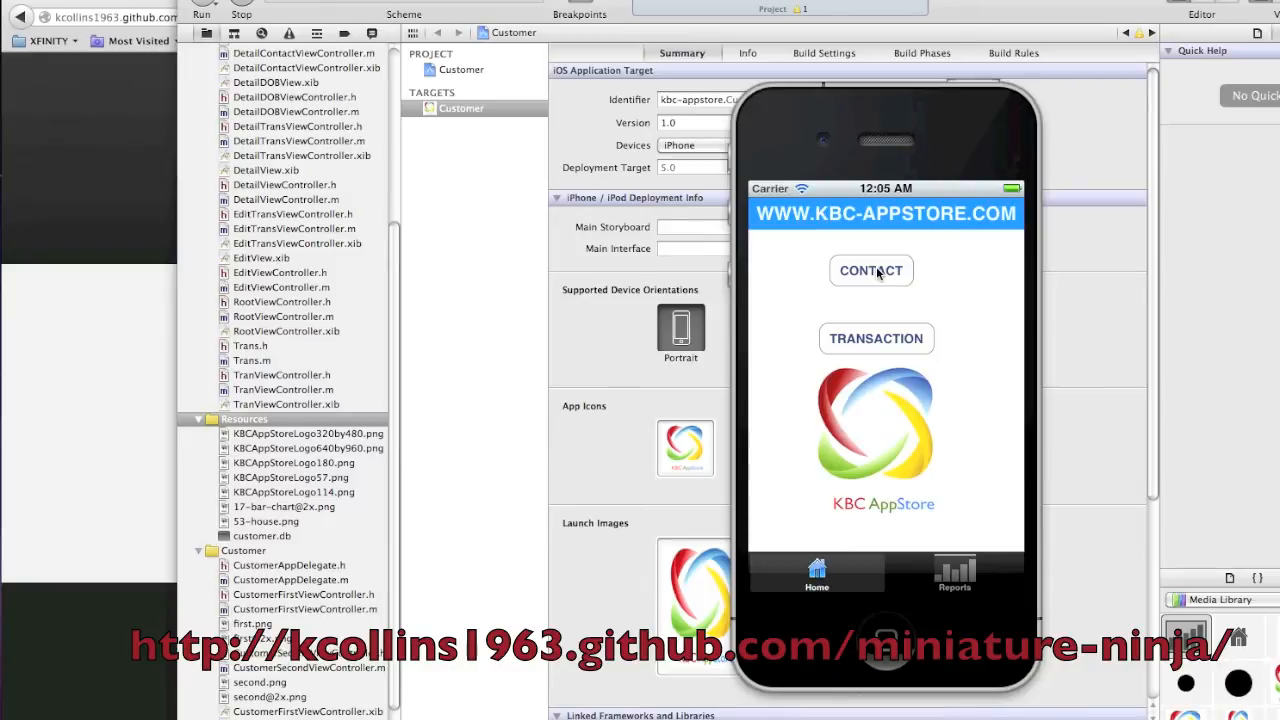
{"action": "left_click", "coordinate": [870, 271]}
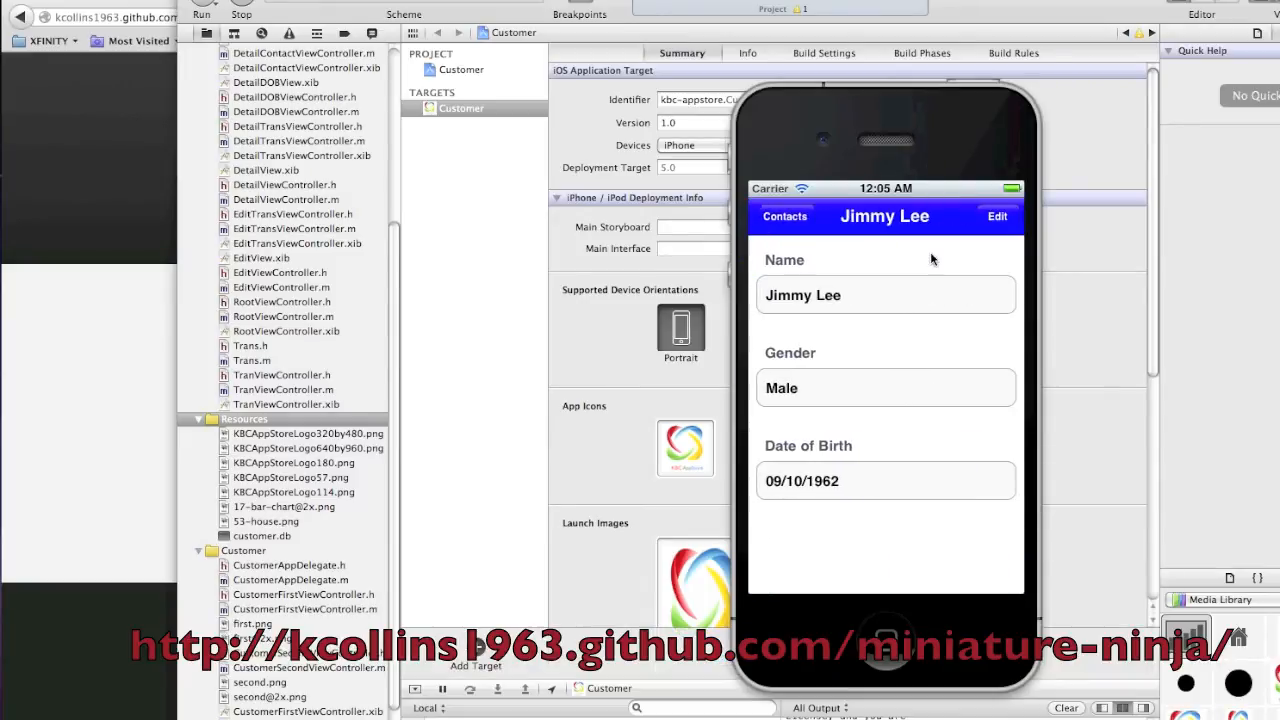
{"action": "left_click", "coordinate": [785, 216]}
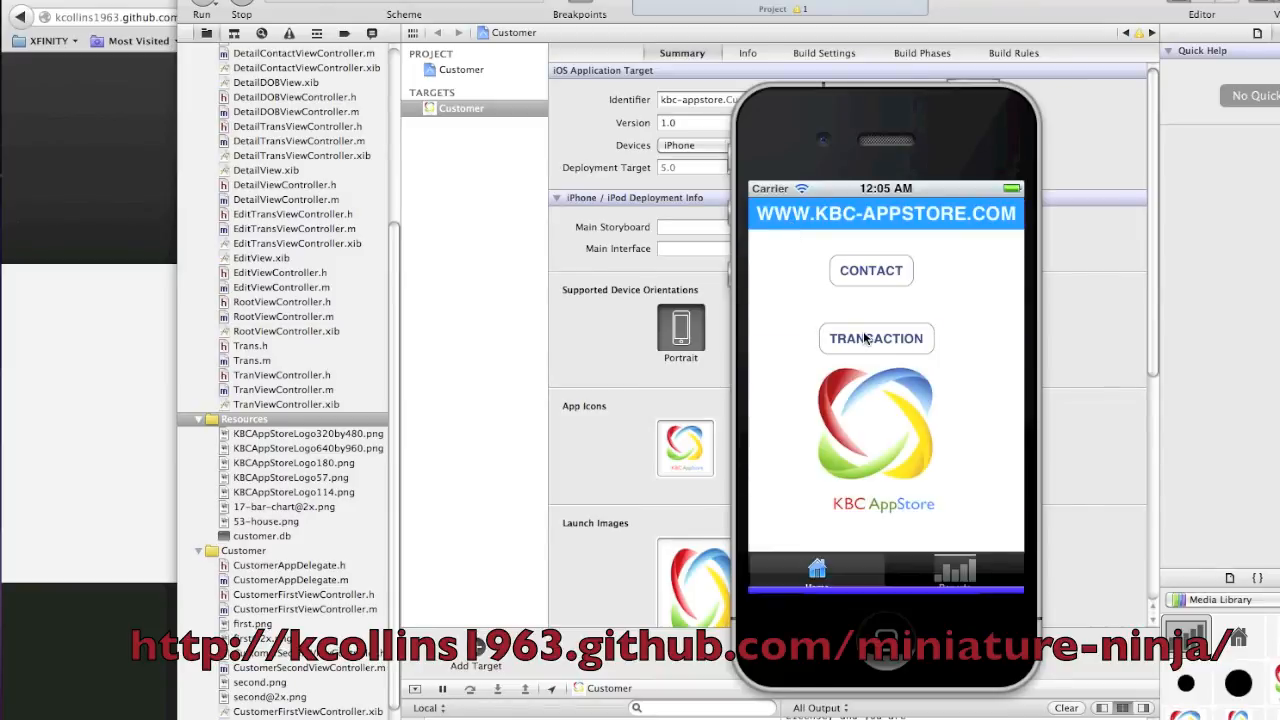
{"action": "left_click", "coordinate": [876, 338]}
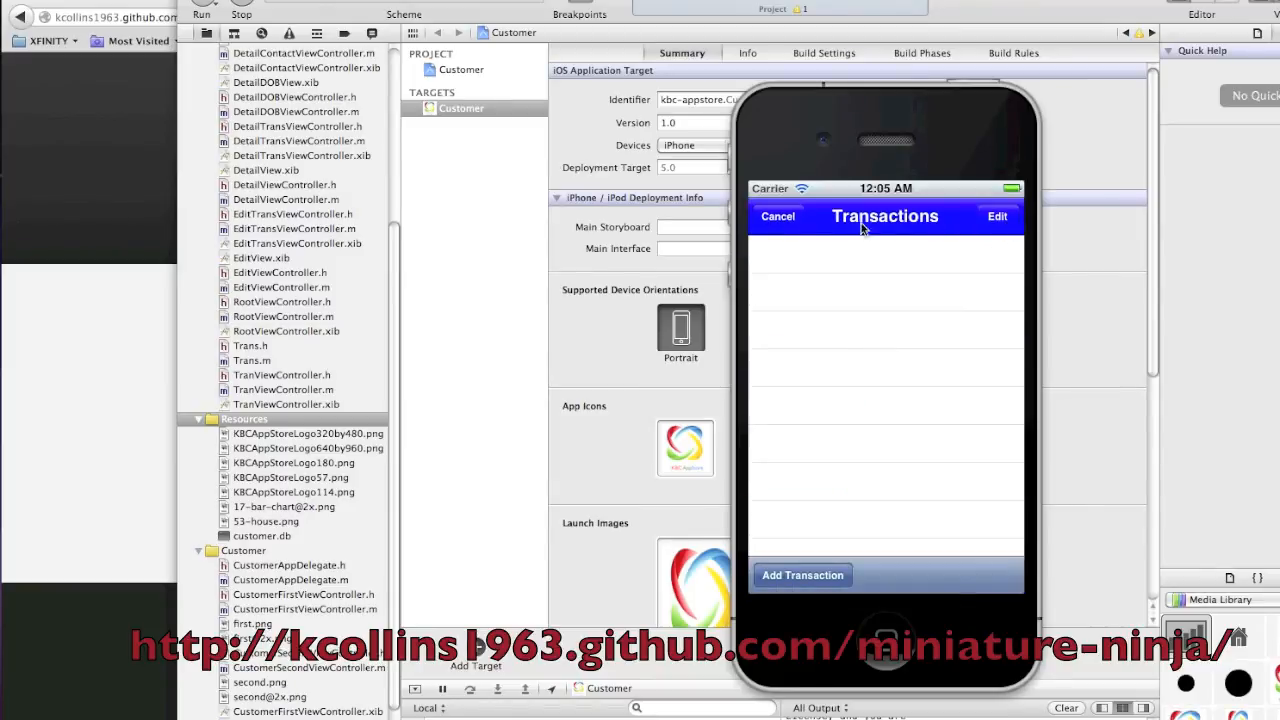
{"action": "left_click", "coordinate": [802, 575]}
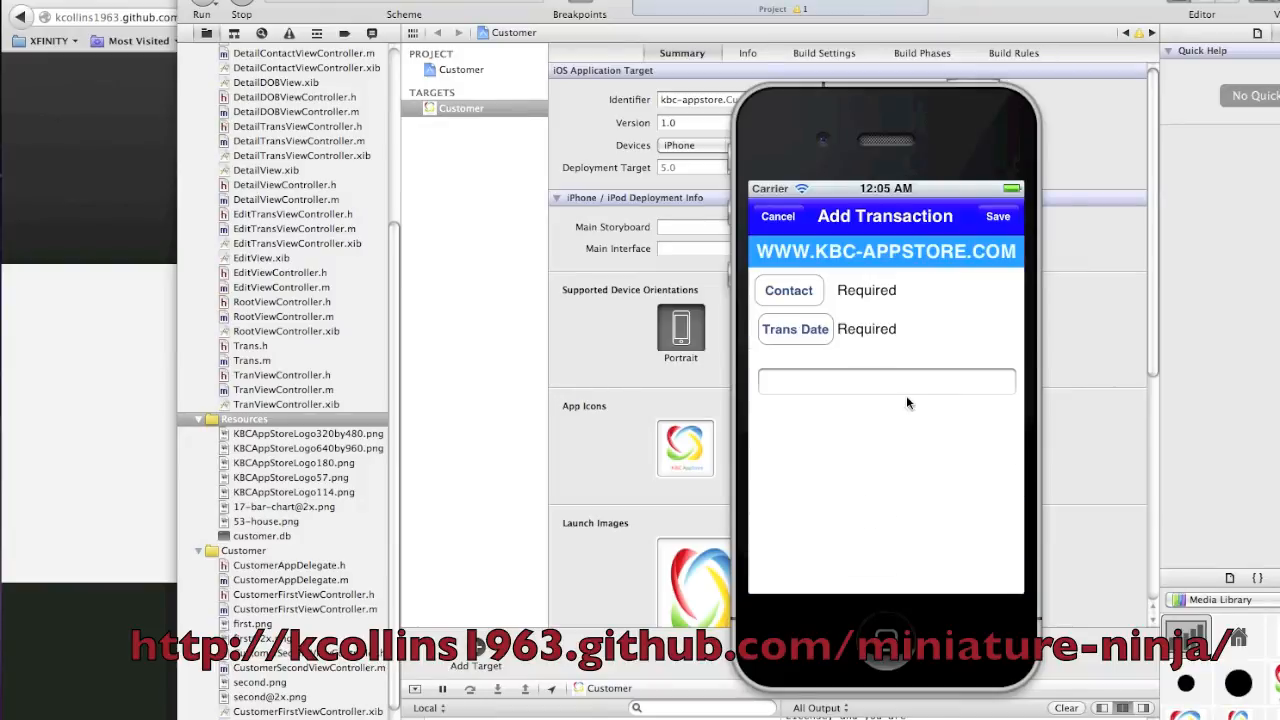
{"action": "left_click", "coordinate": [788, 290]}
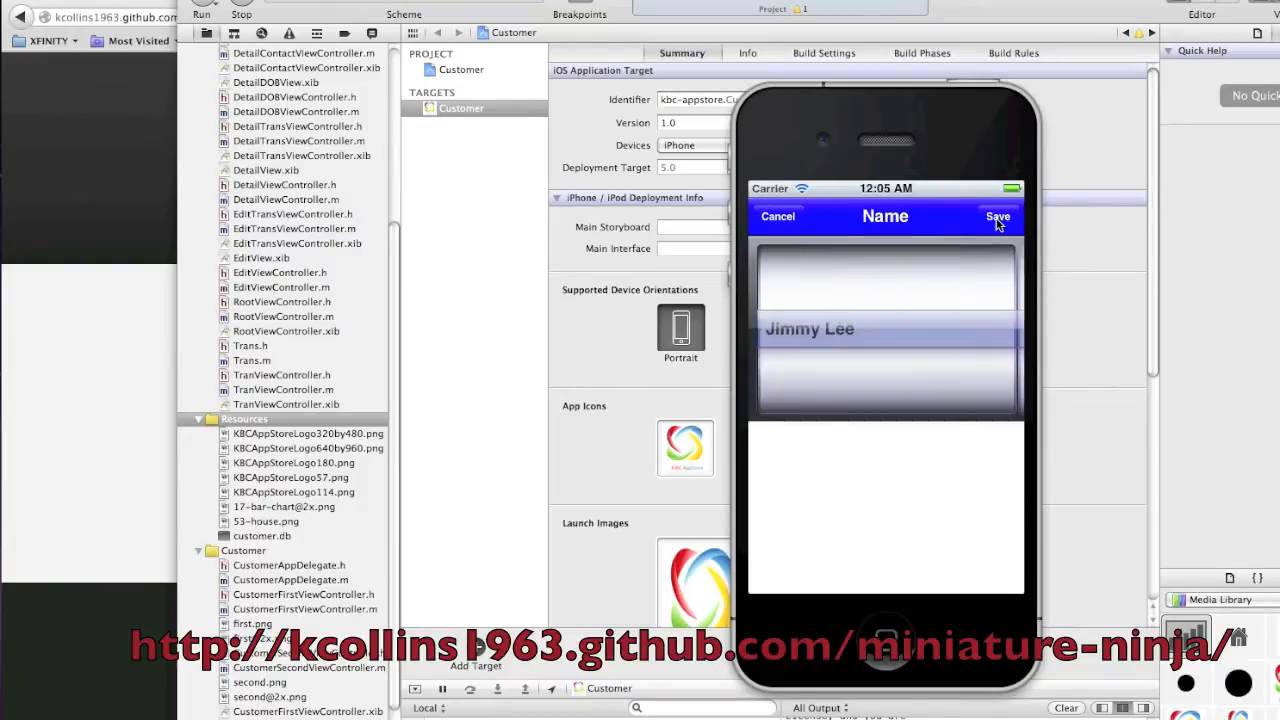
{"action": "left_click", "coordinate": [997, 216]}
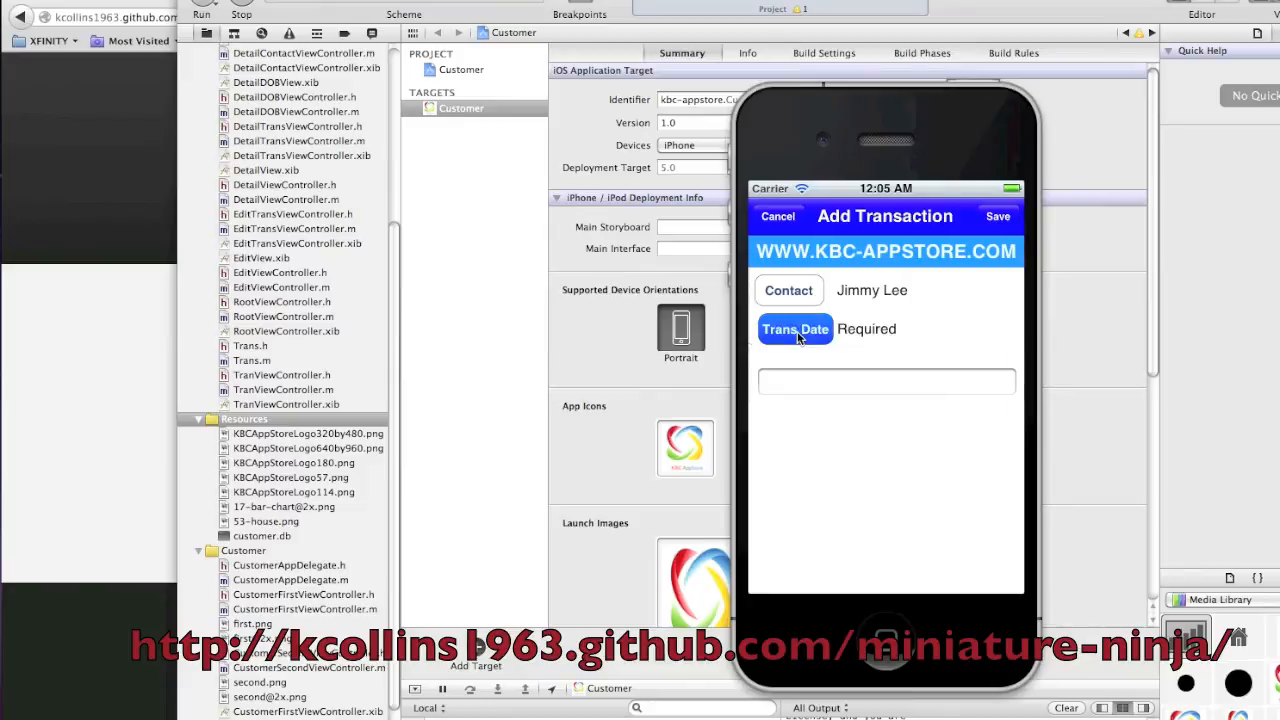
{"action": "left_click", "coordinate": [795, 329]}
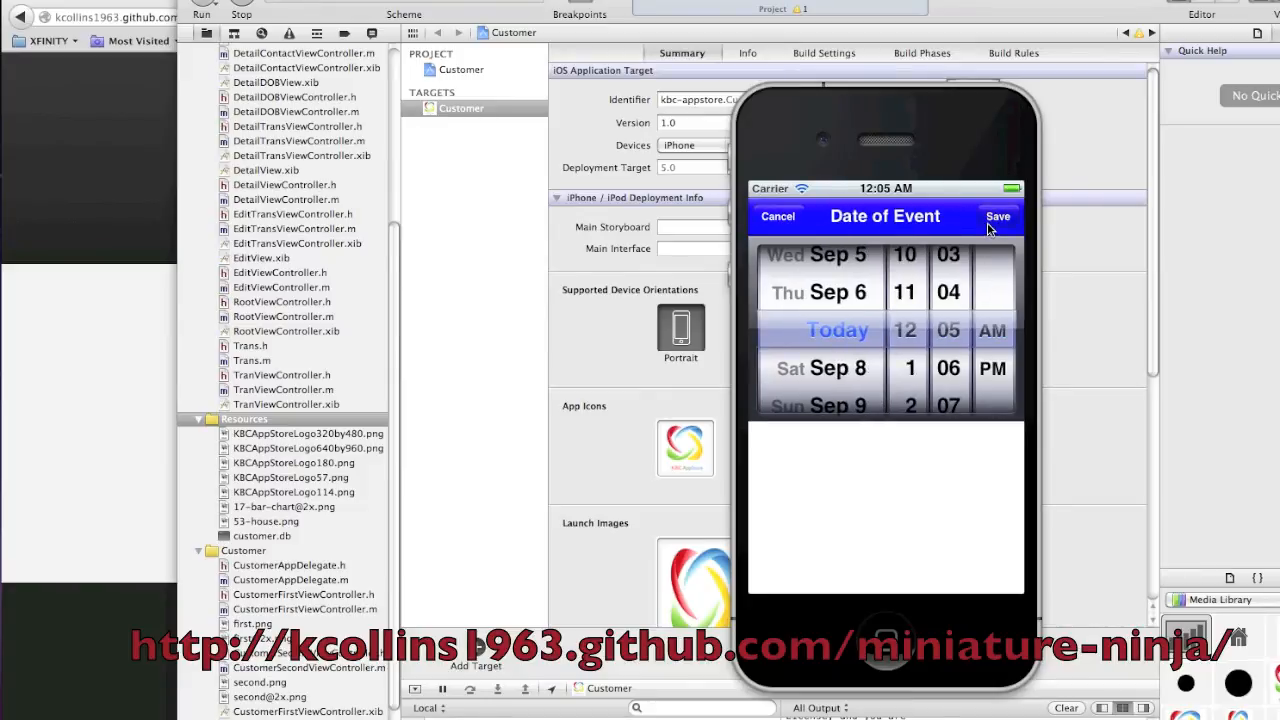
{"action": "left_click", "coordinate": [997, 216]}
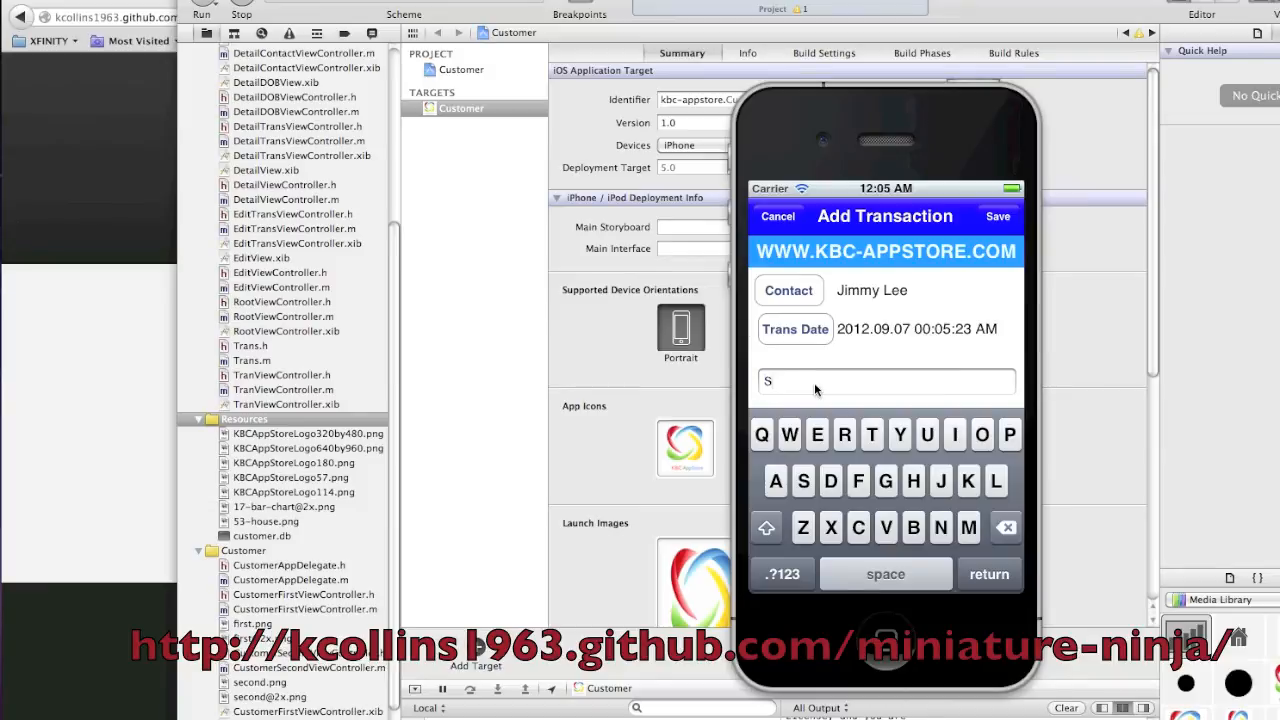
Enter the description 'Sold new car.', save, and review the saved transaction.
{"action": "type", "text": "old"}
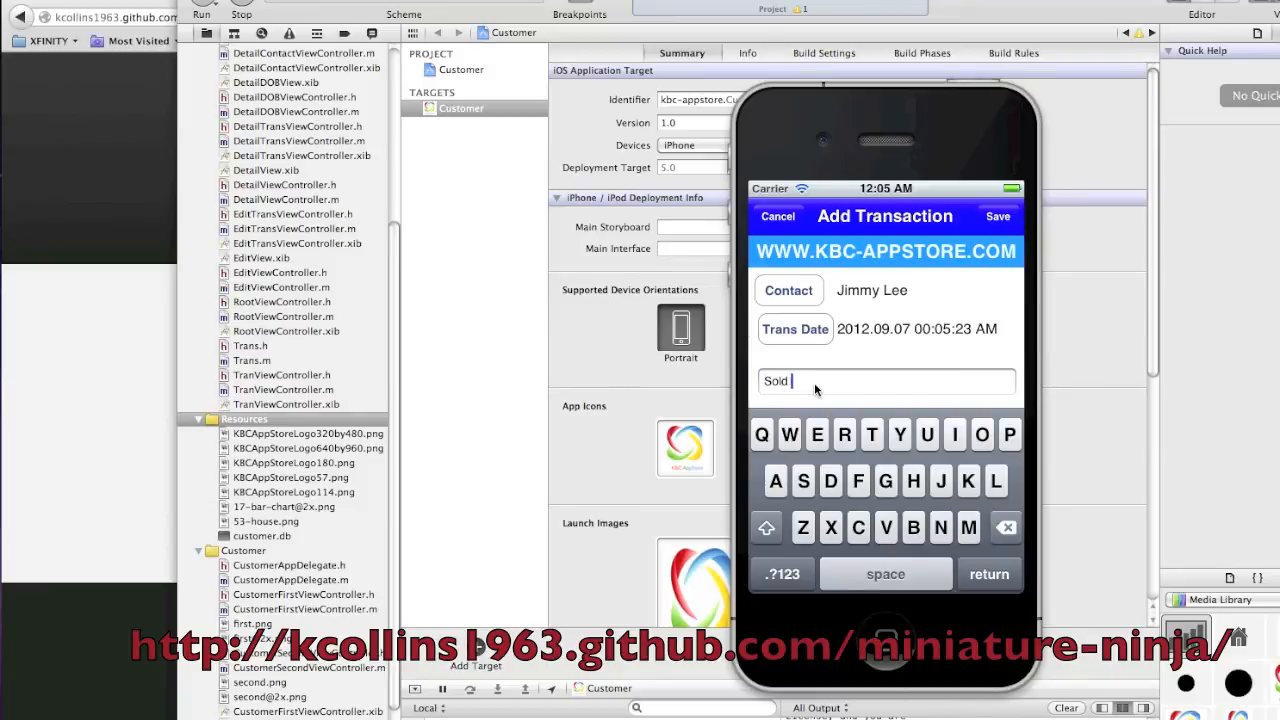
{"action": "type", "text": "new ca"}
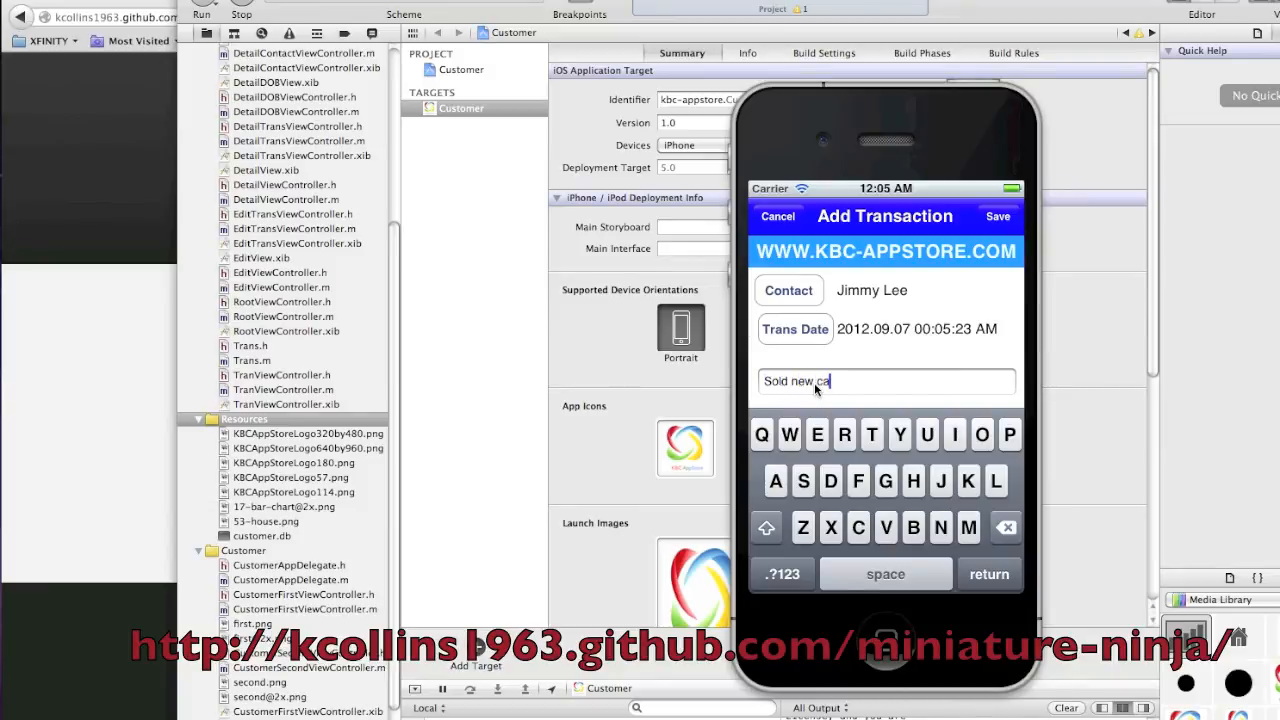
{"action": "type", "text": "r."}
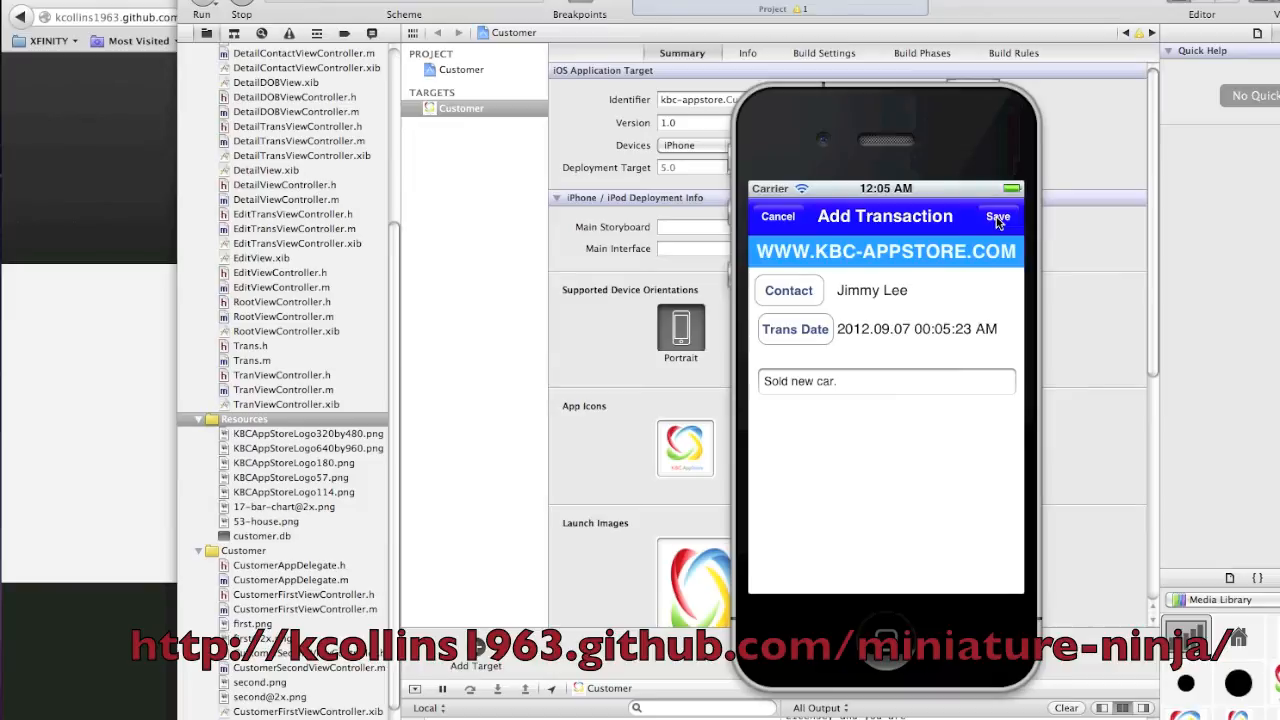
{"action": "left_click", "coordinate": [999, 216]}
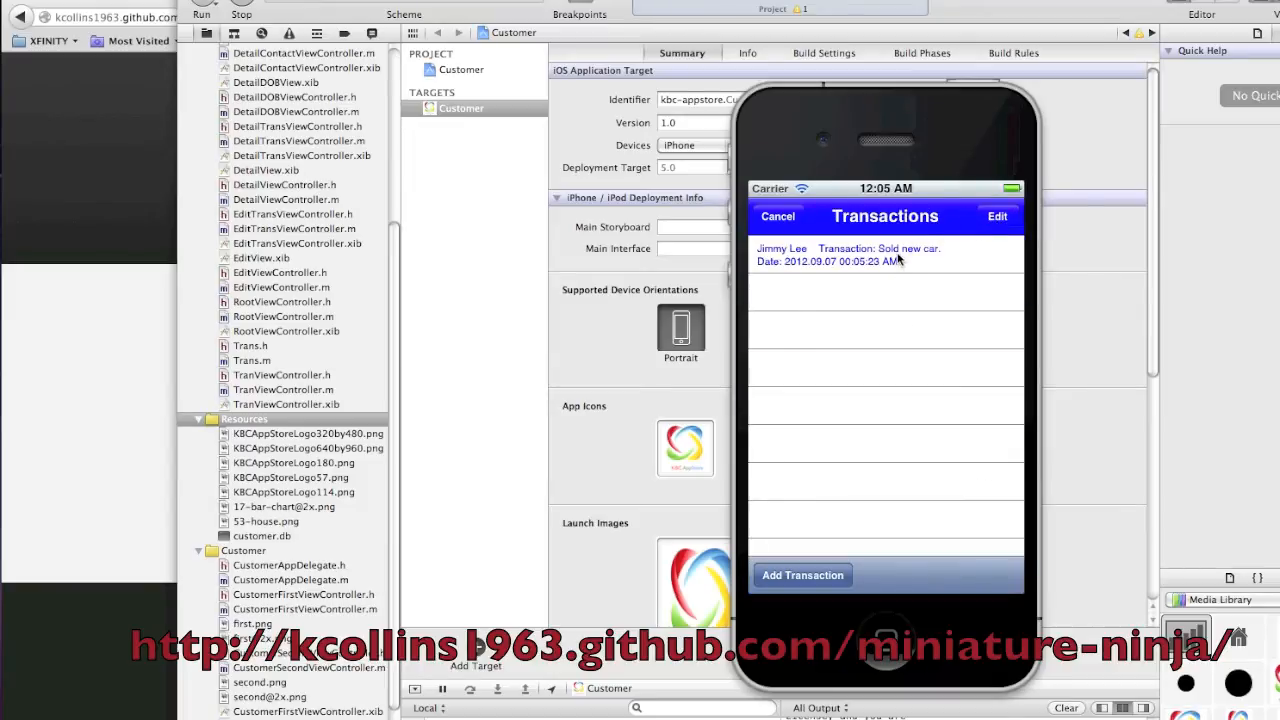
{"action": "left_click", "coordinate": [880, 254]}
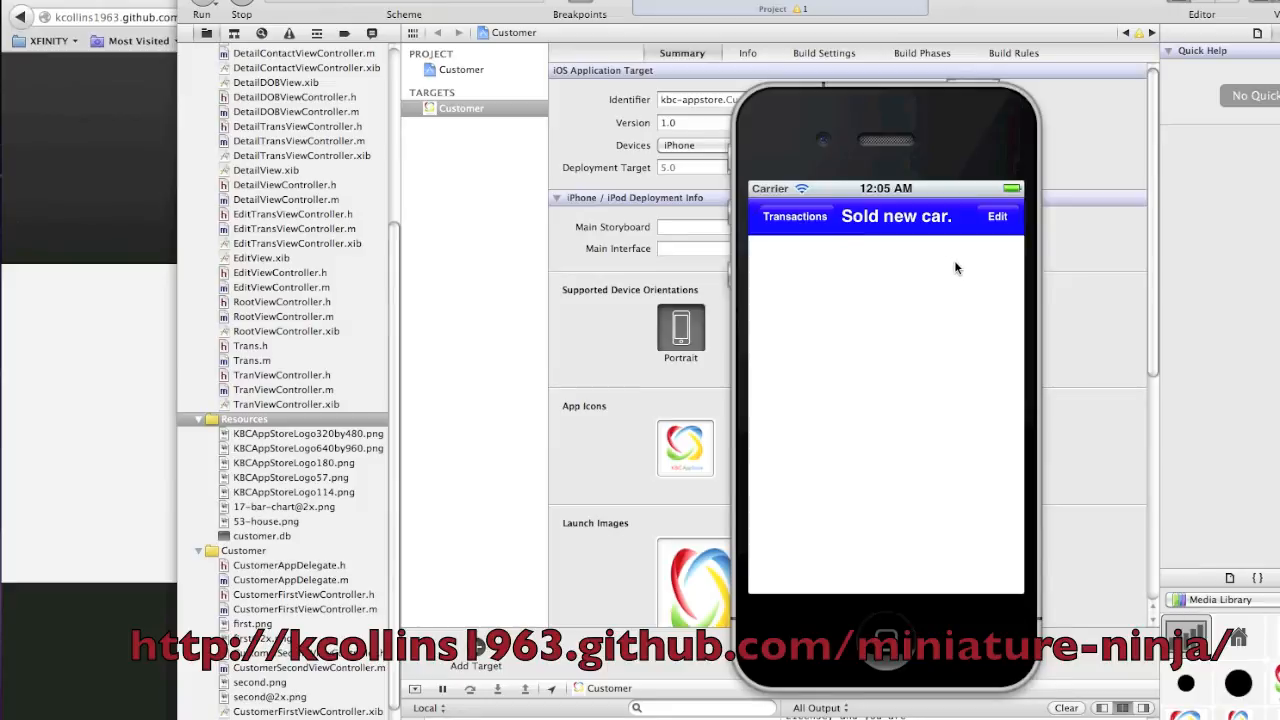
{"action": "left_click", "coordinate": [794, 216]}
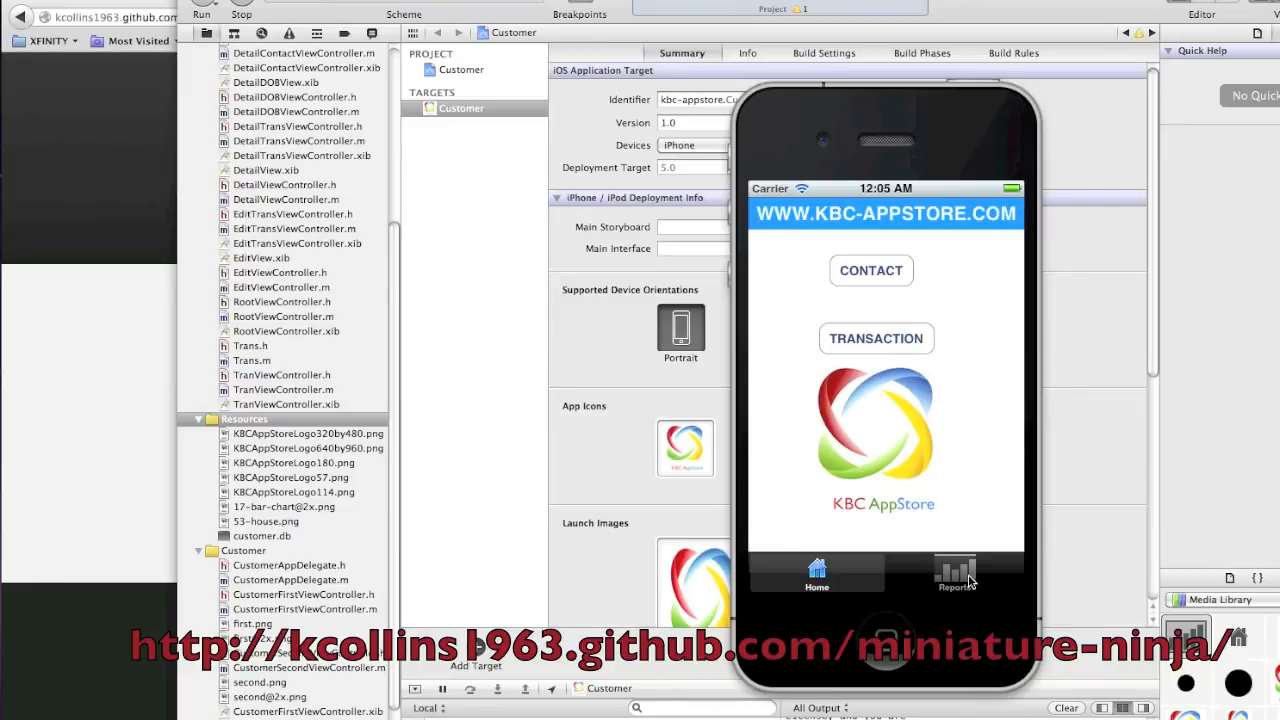
Delete the 'Sold new car.' transaction, verify the list is empty, and return Home.
{"action": "left_click", "coordinate": [954, 575]}
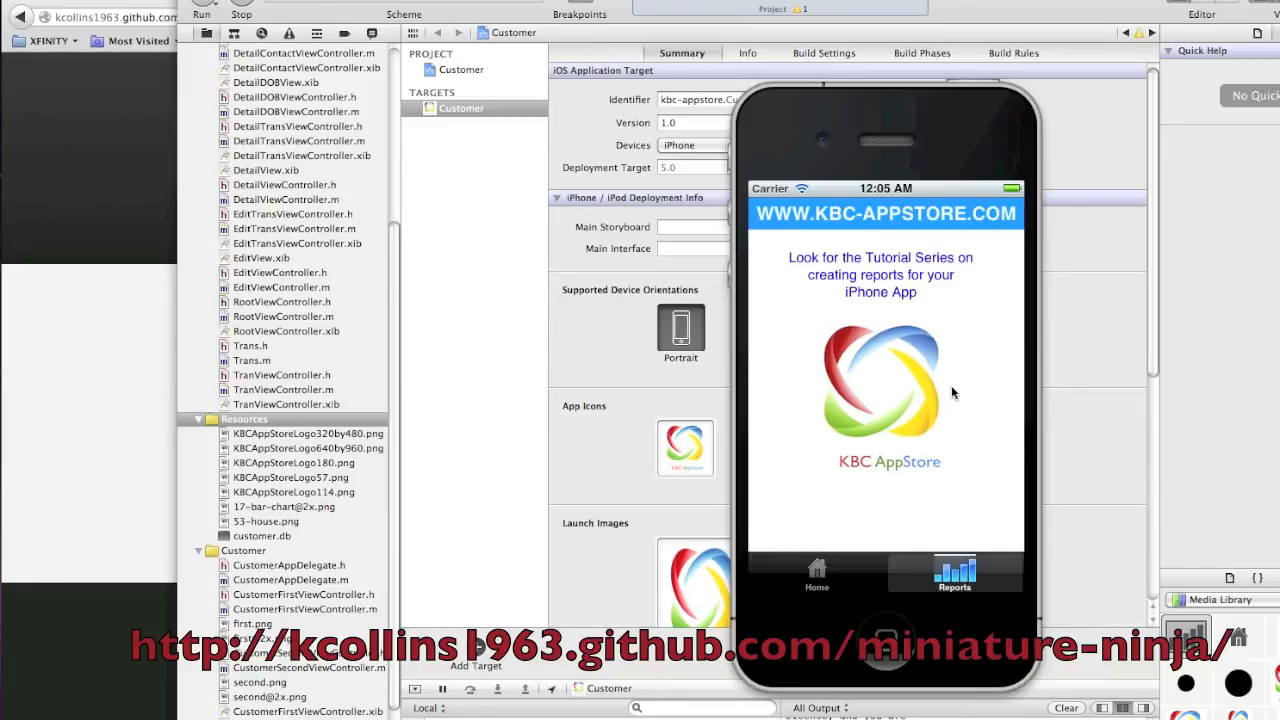
{"action": "mouse_move", "coordinate": [790, 262]}
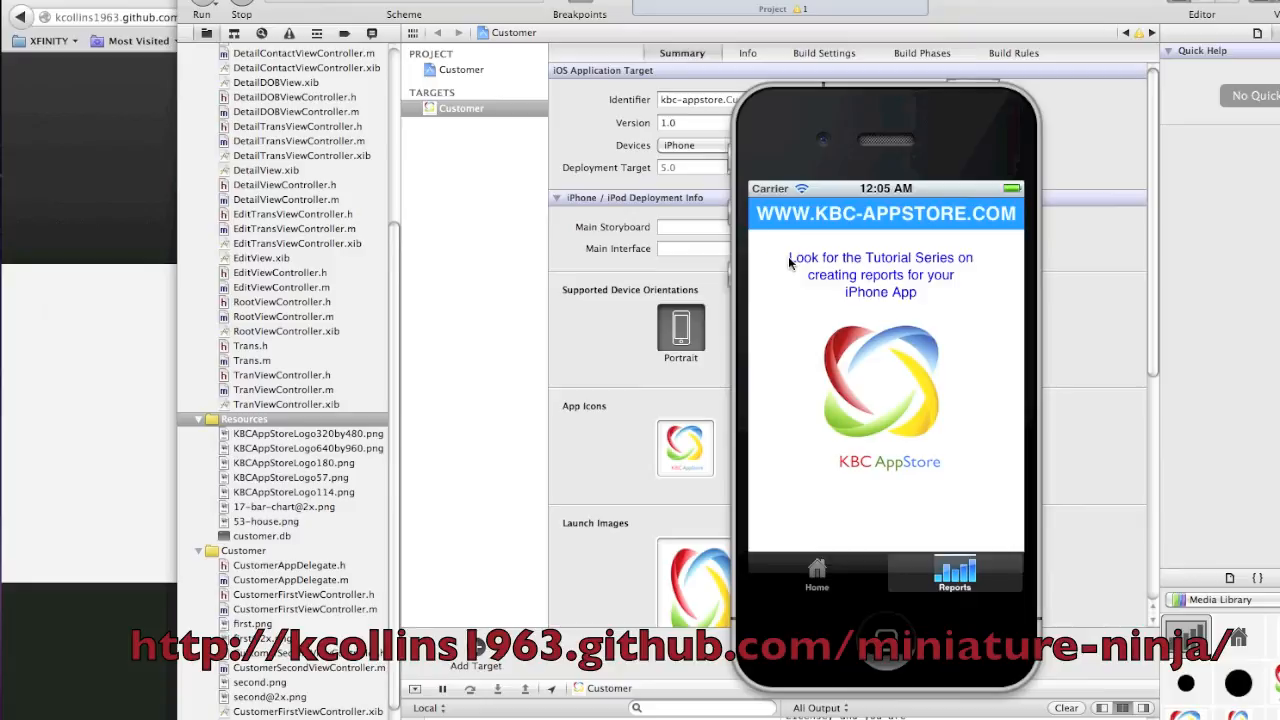
{"action": "mouse_move", "coordinate": [914, 298]}
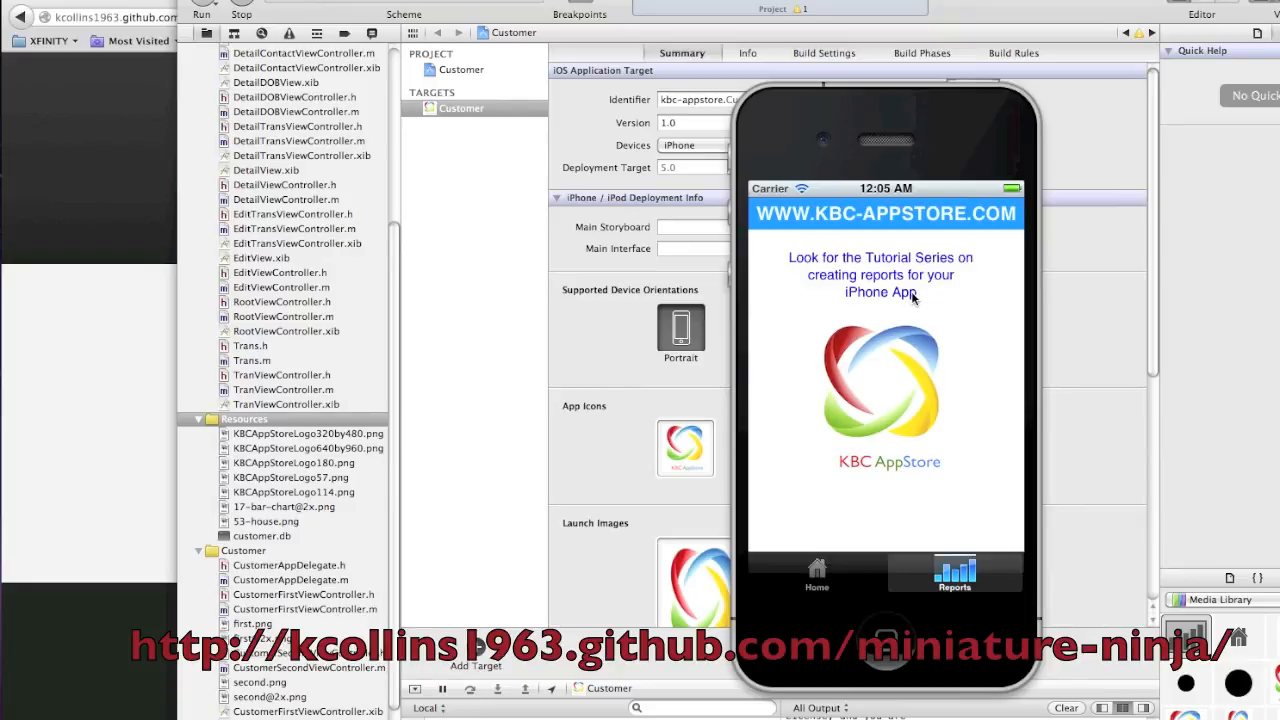
{"action": "left_click", "coordinate": [815, 571]}
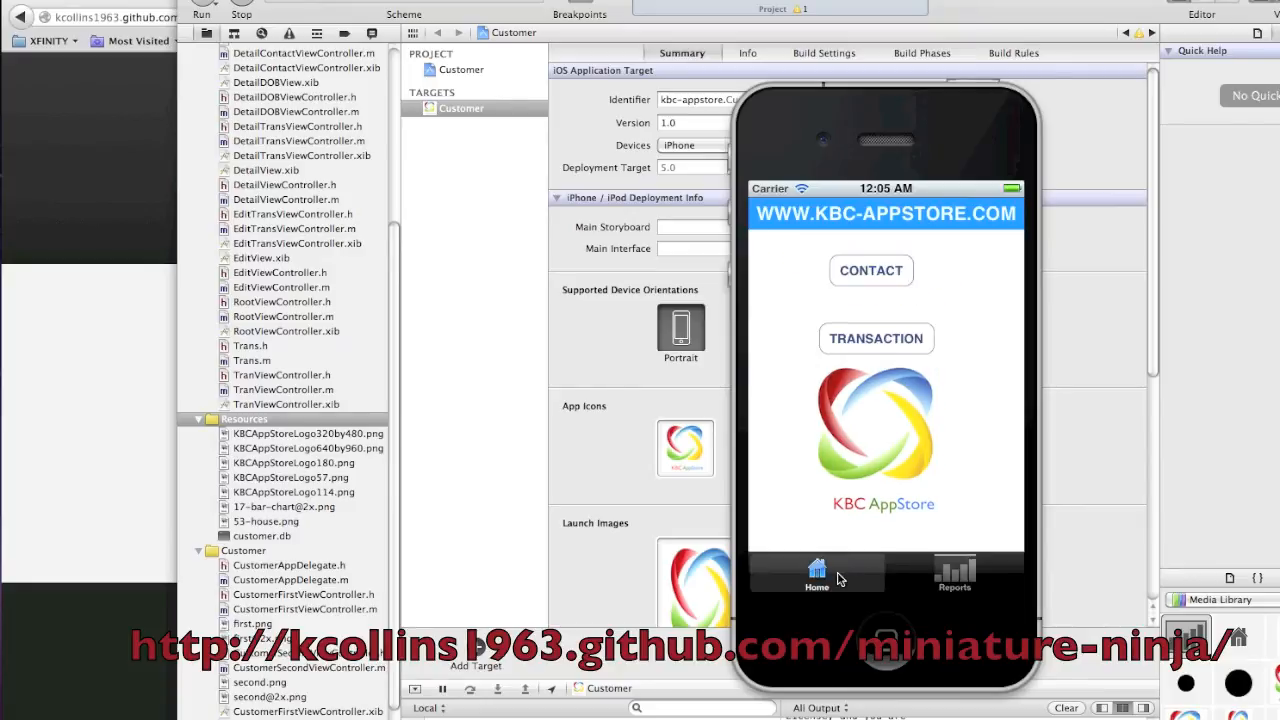
{"action": "left_click", "coordinate": [876, 338]}
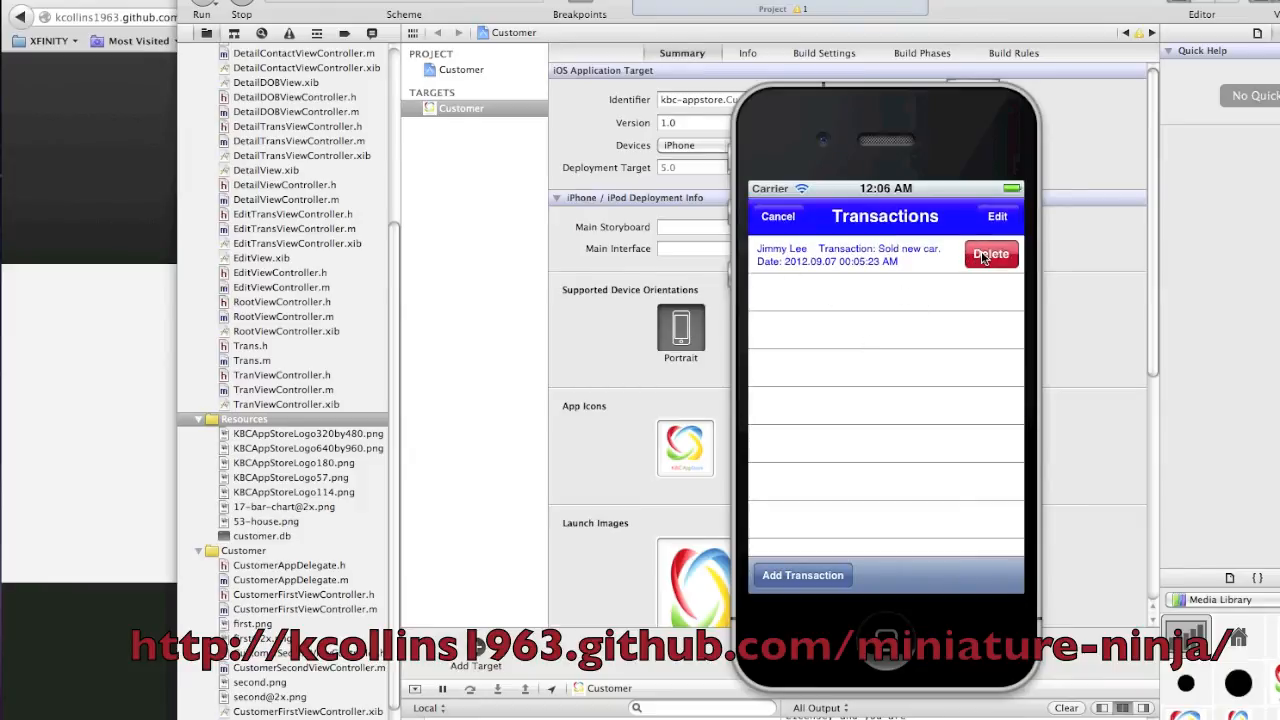
{"action": "left_click", "coordinate": [989, 254]}
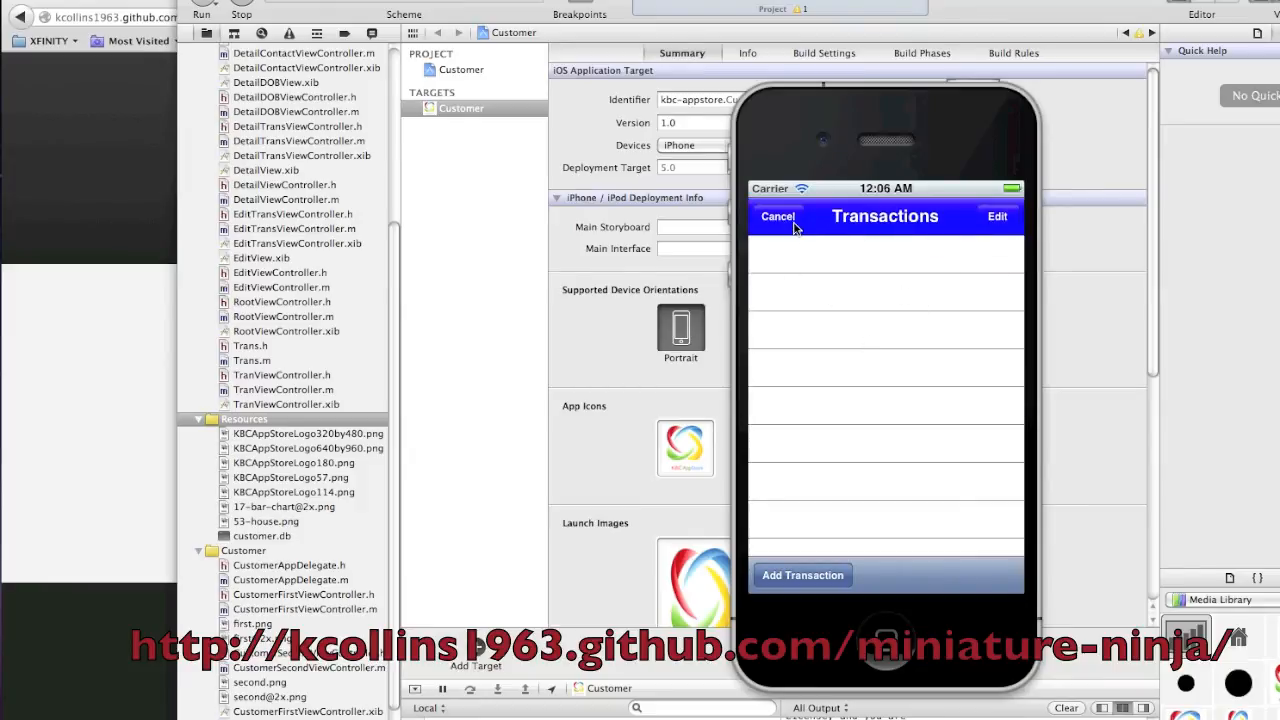
{"action": "left_click", "coordinate": [777, 216]}
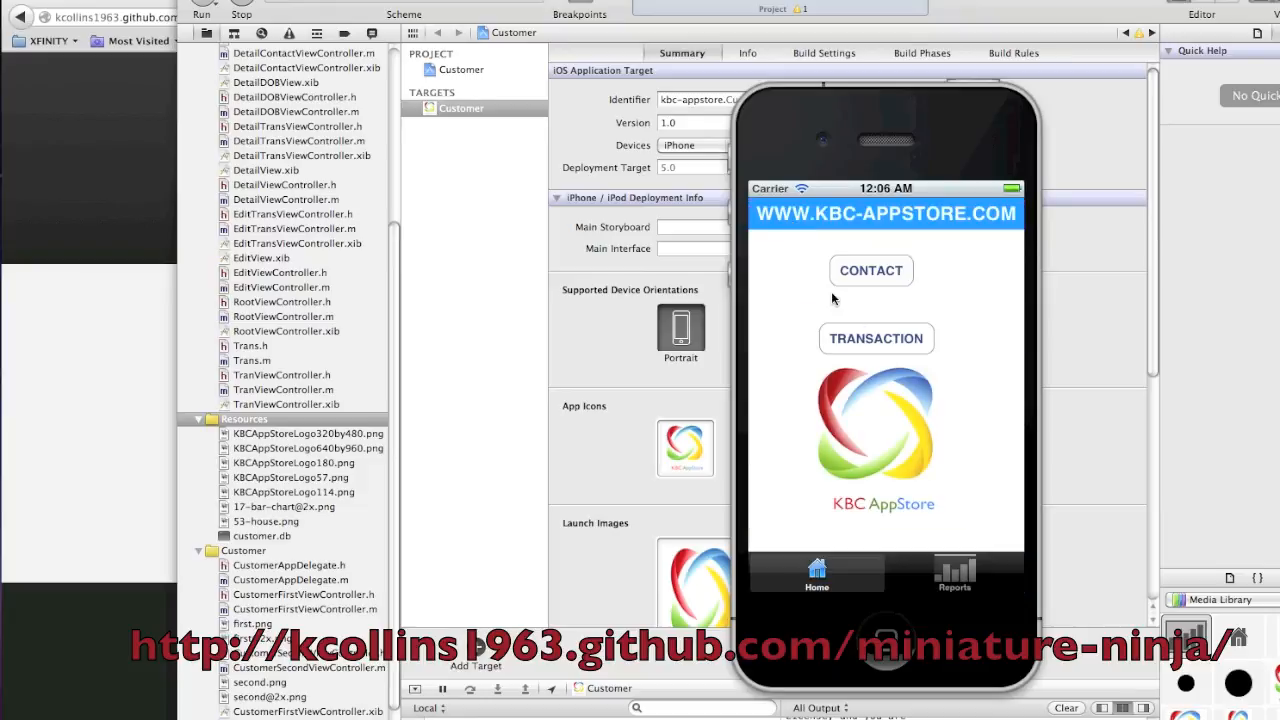
{"action": "left_click", "coordinate": [875, 338]}
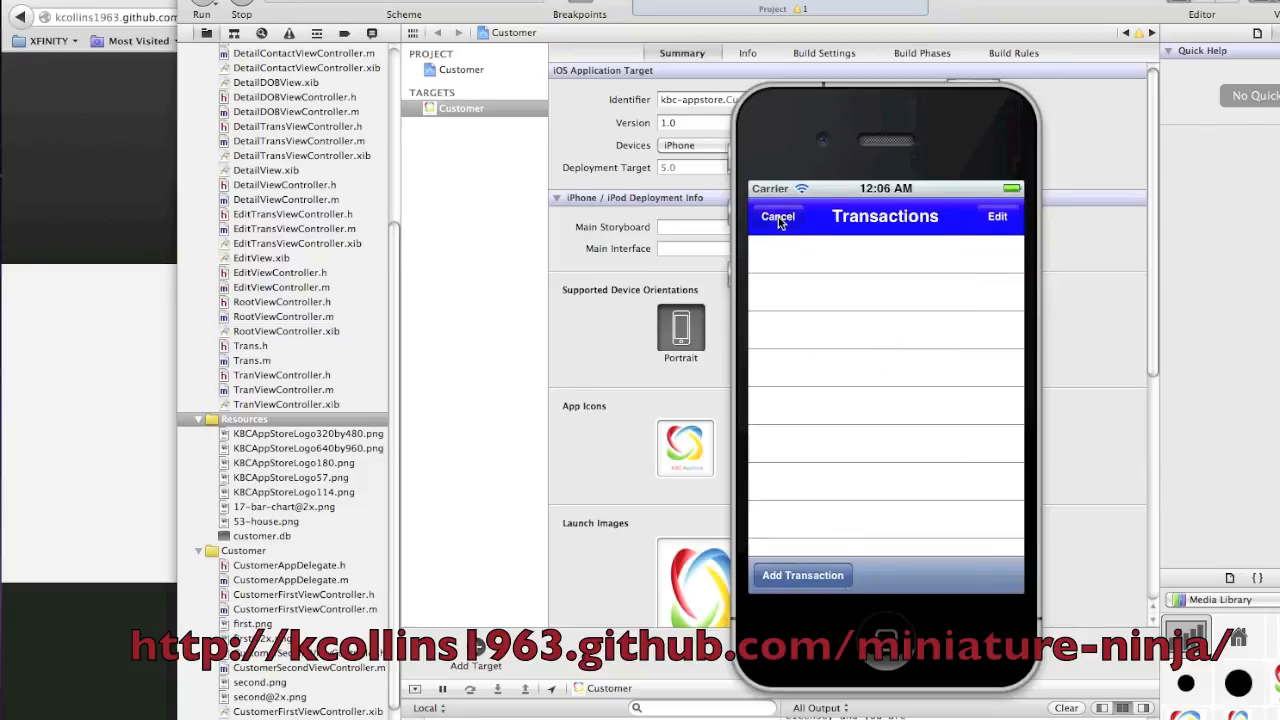
{"action": "left_click", "coordinate": [778, 216]}
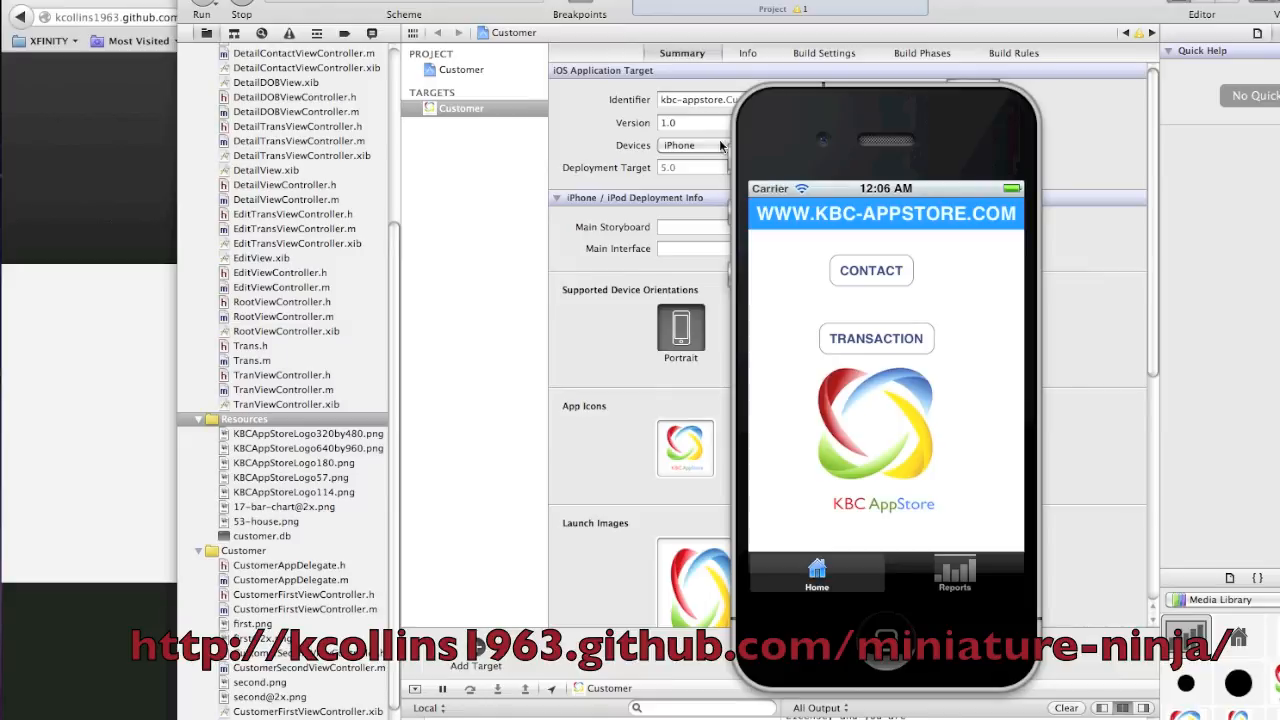